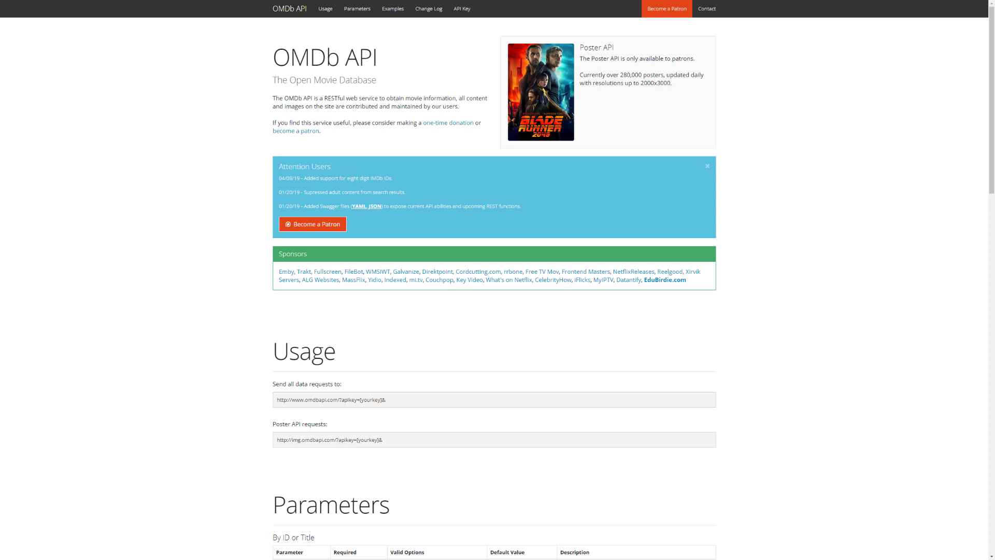
pyautogui.moveTo(351, 41)
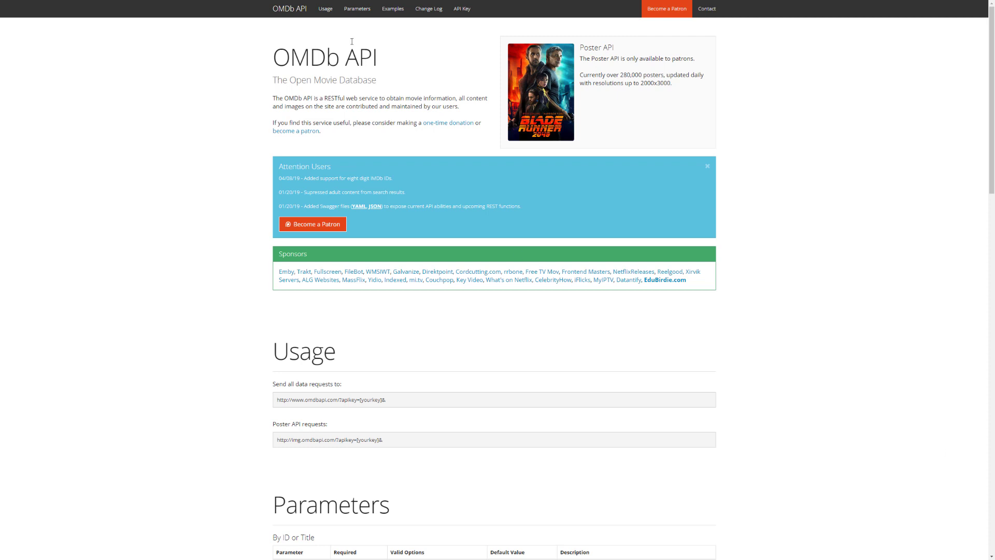
# Add a JSON structure named MovieSearchResults to MyFirstModule and generate it from the pasted OMDb search snippet
pyautogui.click(462, 8)
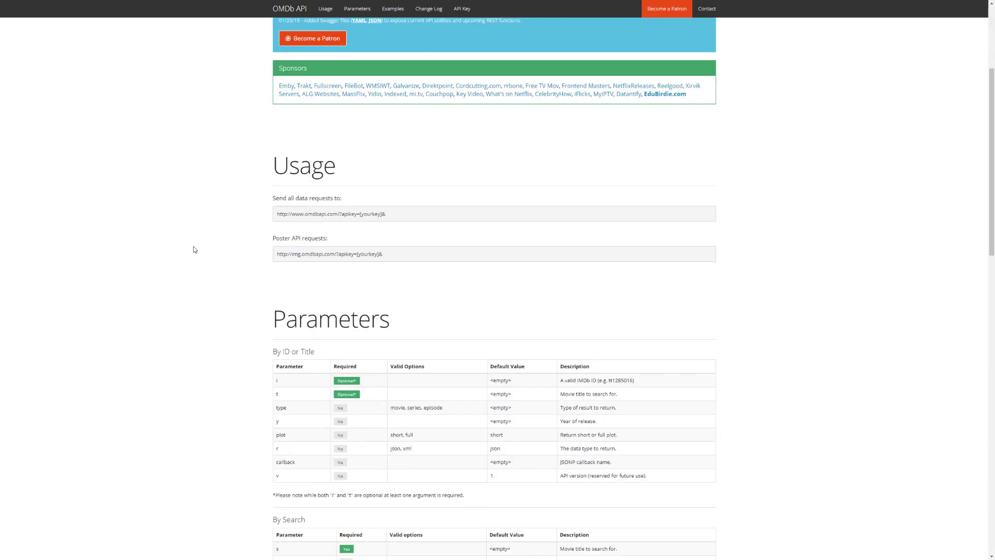
pyautogui.scroll(-3)
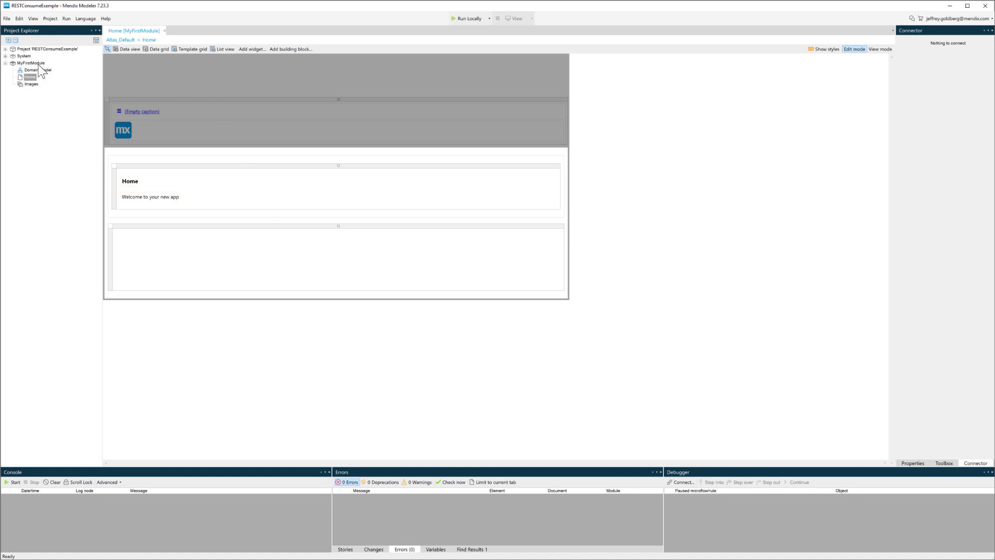
pyautogui.rightClick(29, 64)
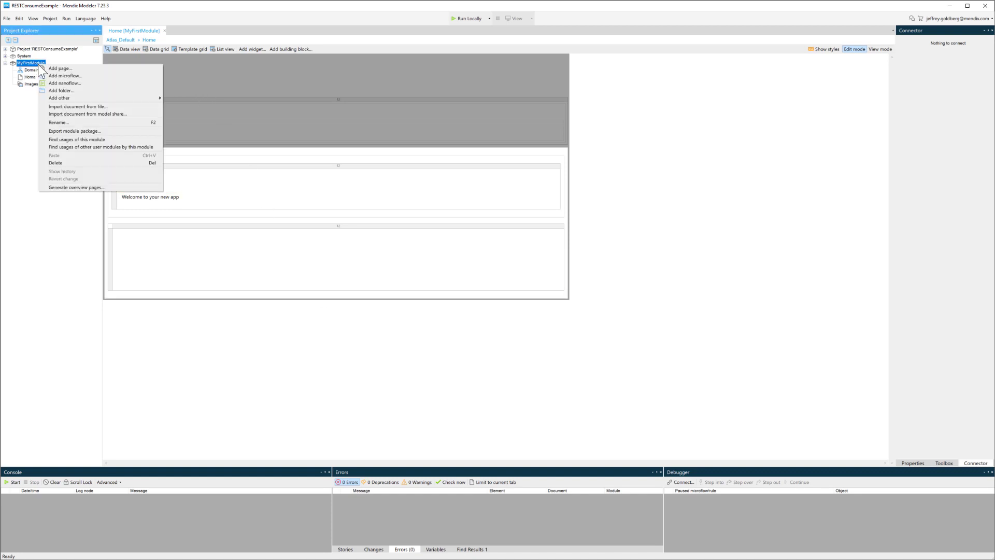
pyautogui.moveTo(59, 97)
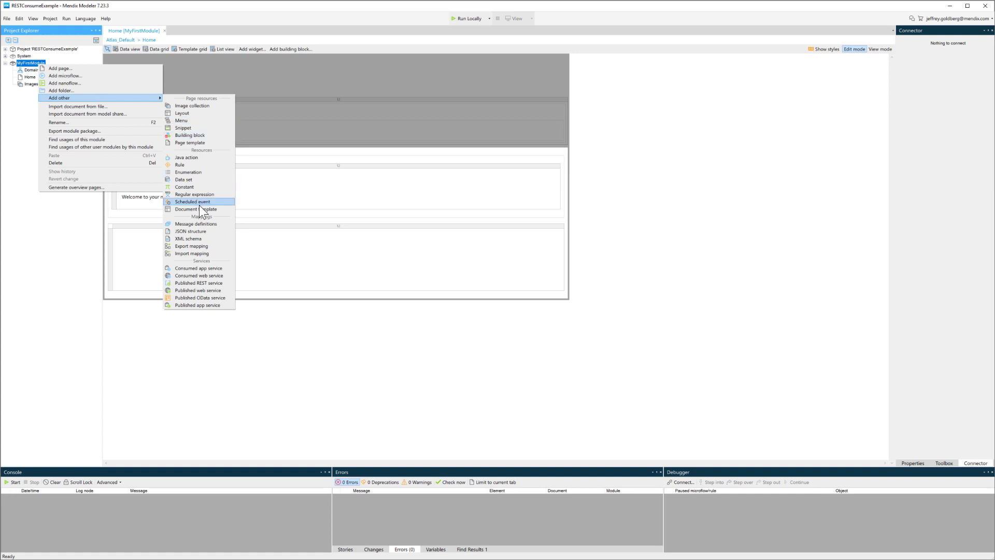
pyautogui.click(191, 230)
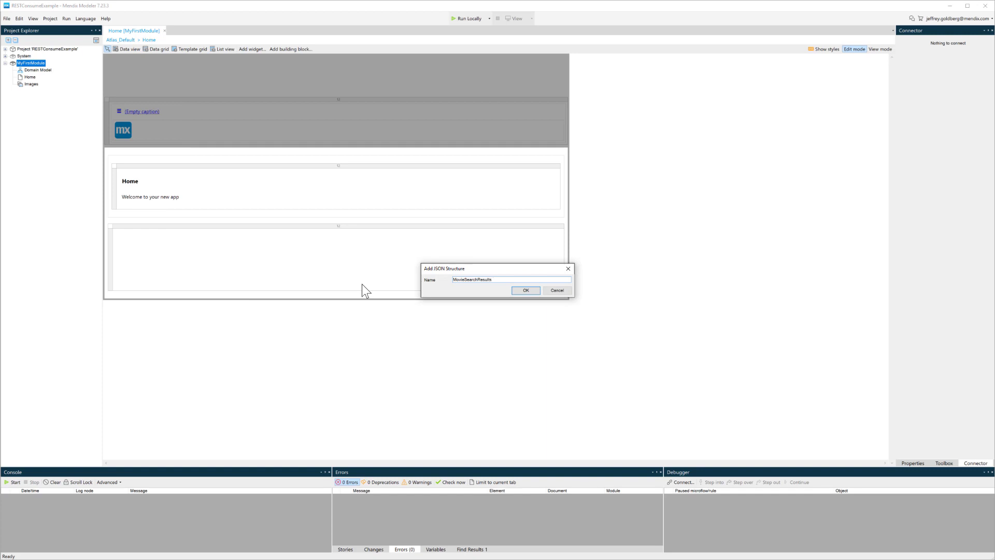
pyautogui.click(524, 290)
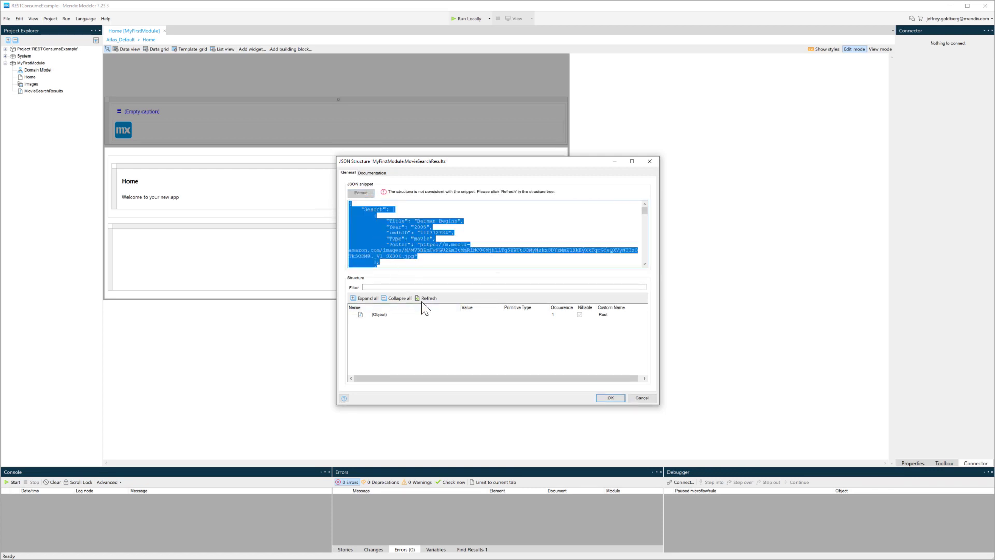
pyautogui.click(426, 298)
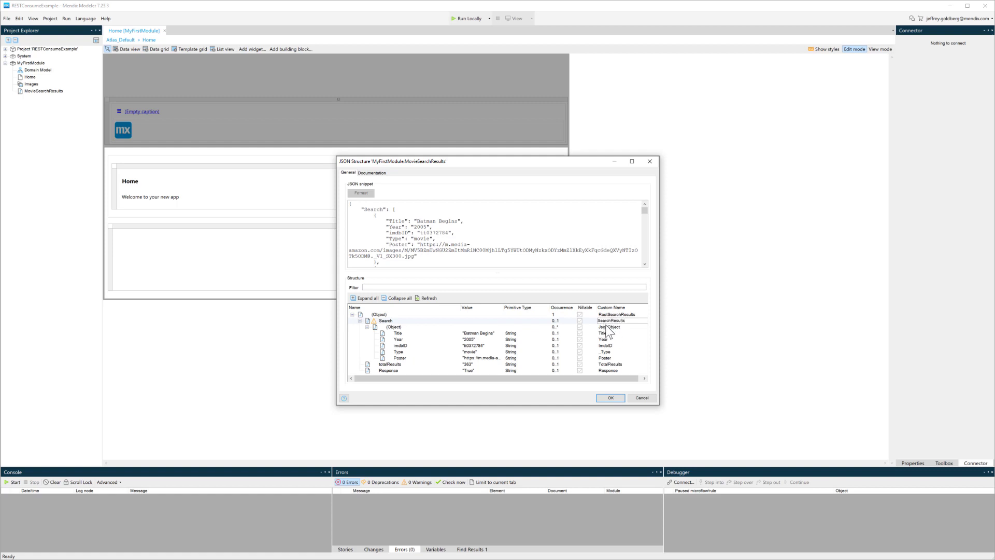
# Give the structure's elements the custom names SearchResults and SearchResult and save it
pyautogui.doubleClick(607, 327)
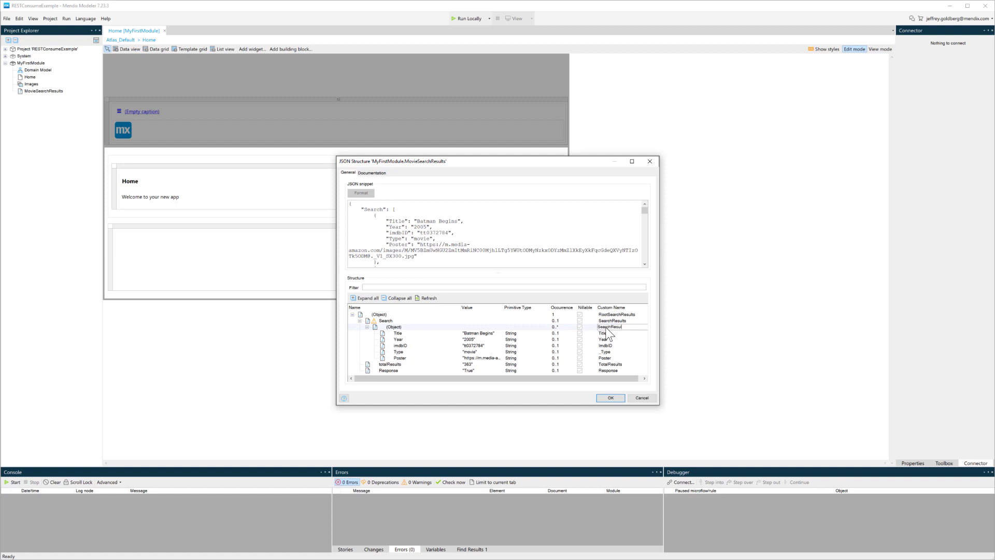
pyautogui.moveTo(504, 359)
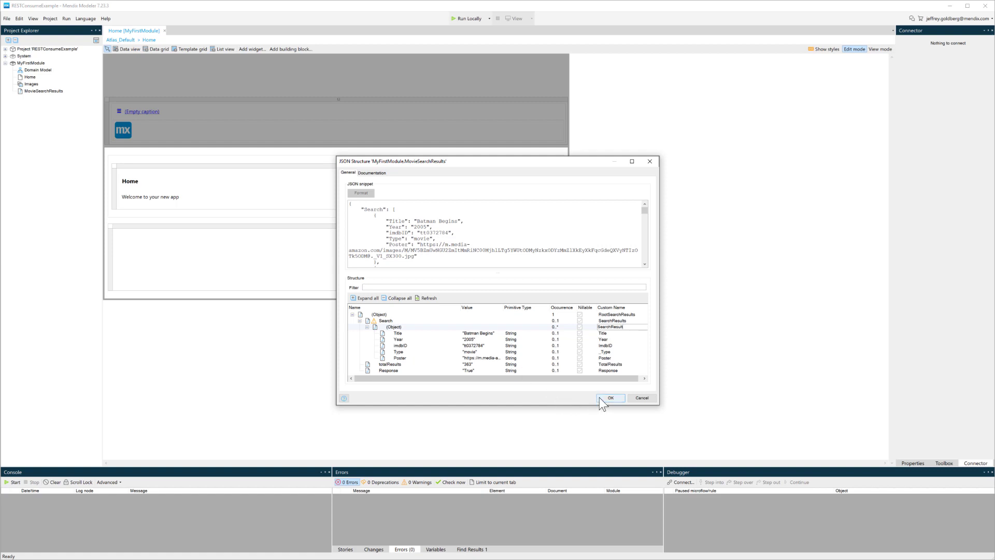
pyautogui.click(394, 327)
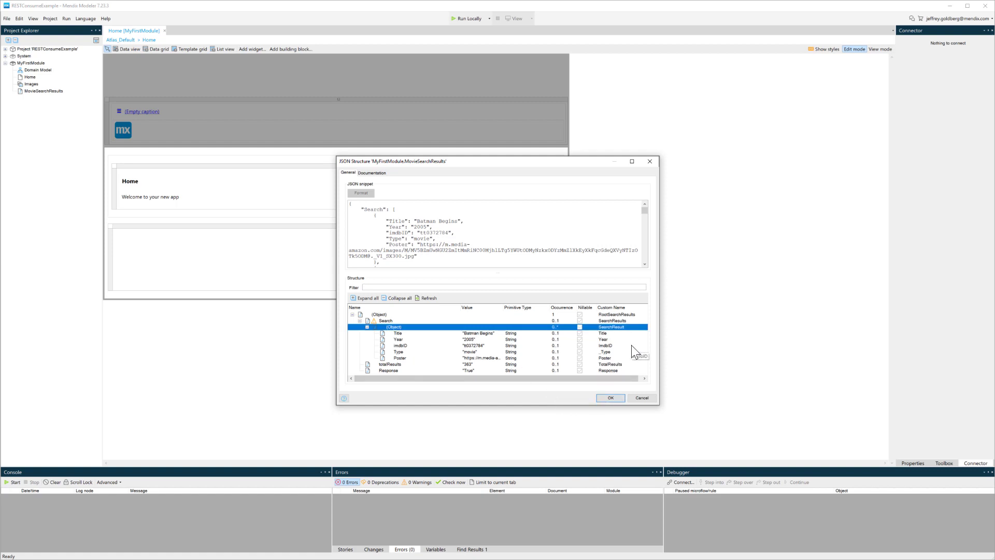
pyautogui.click(609, 398)
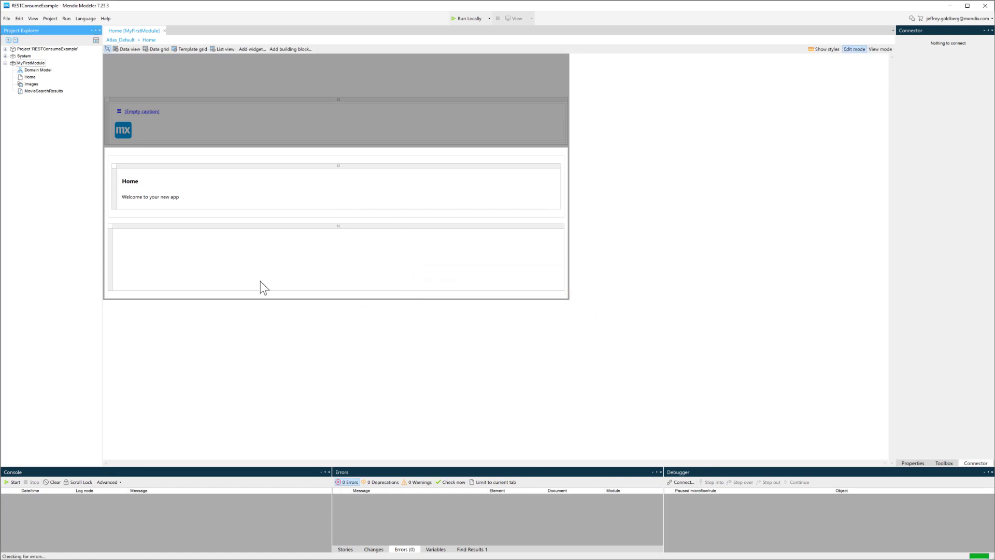
pyautogui.click(43, 92)
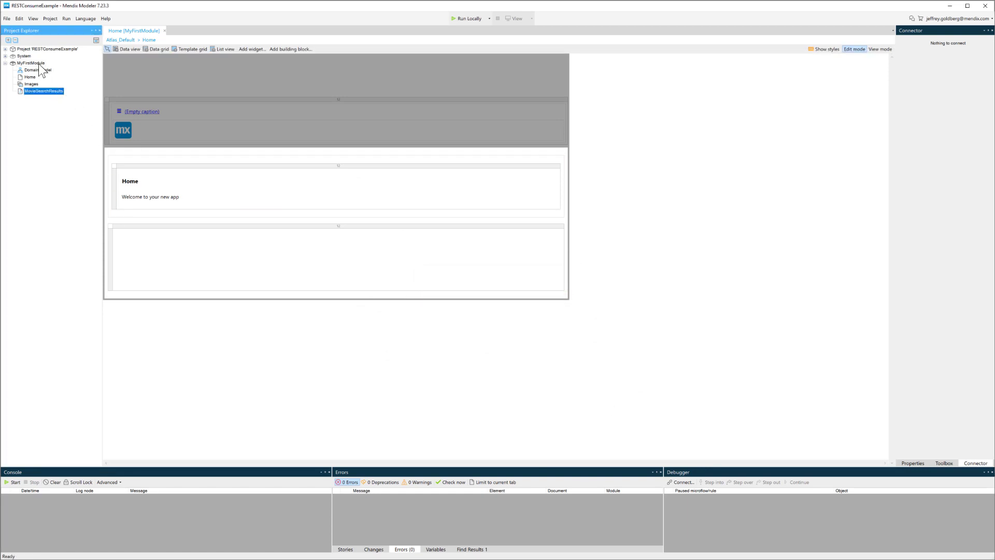
# Add a MovieDetails JSON structure to MyFirstModule generated from the OMDb single-movie snippet
pyautogui.rightClick(29, 64)
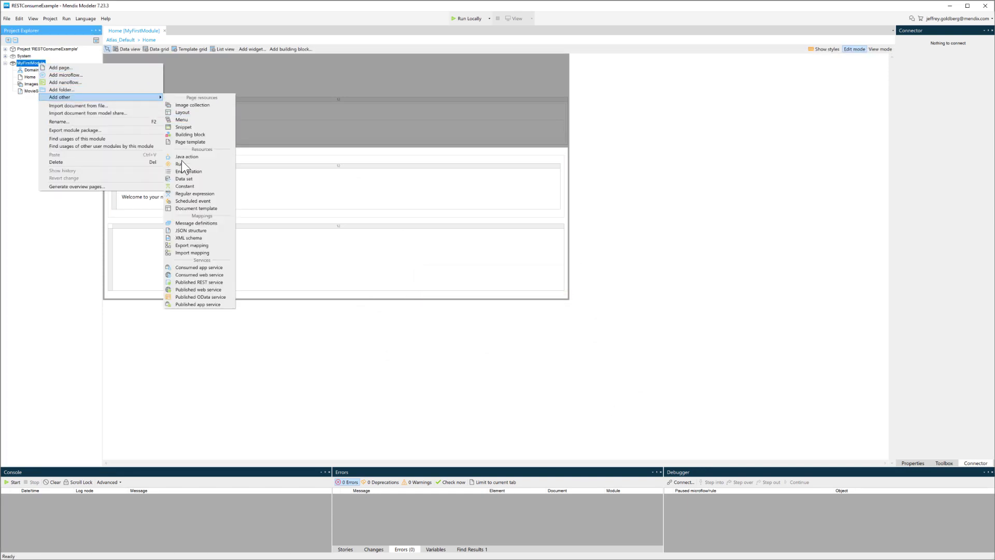
pyautogui.click(191, 230)
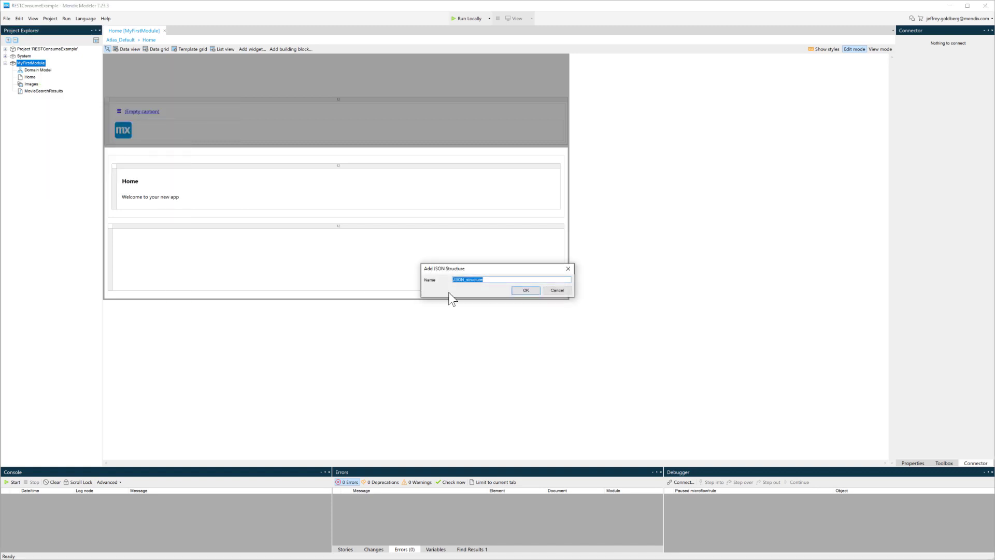
pyautogui.click(525, 291)
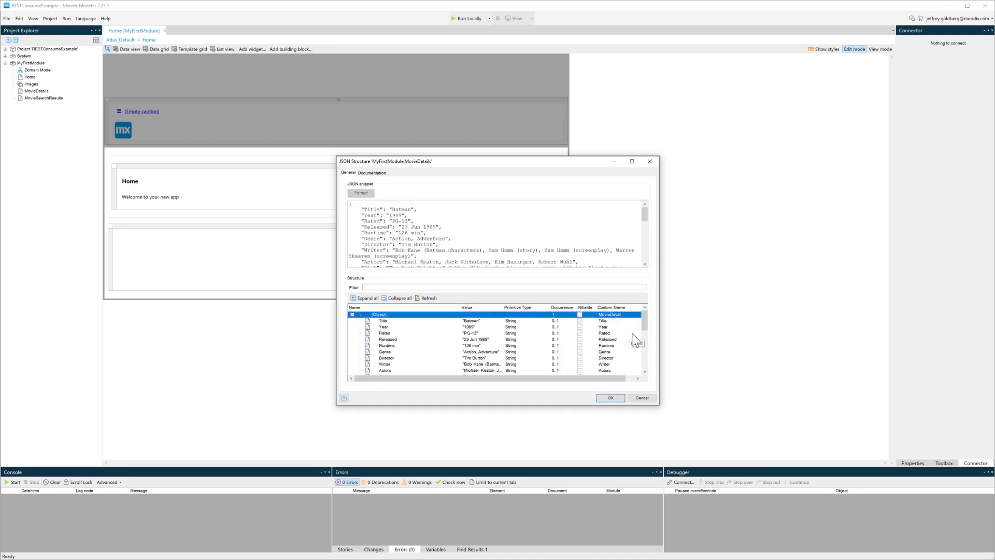
pyautogui.scroll(-3)
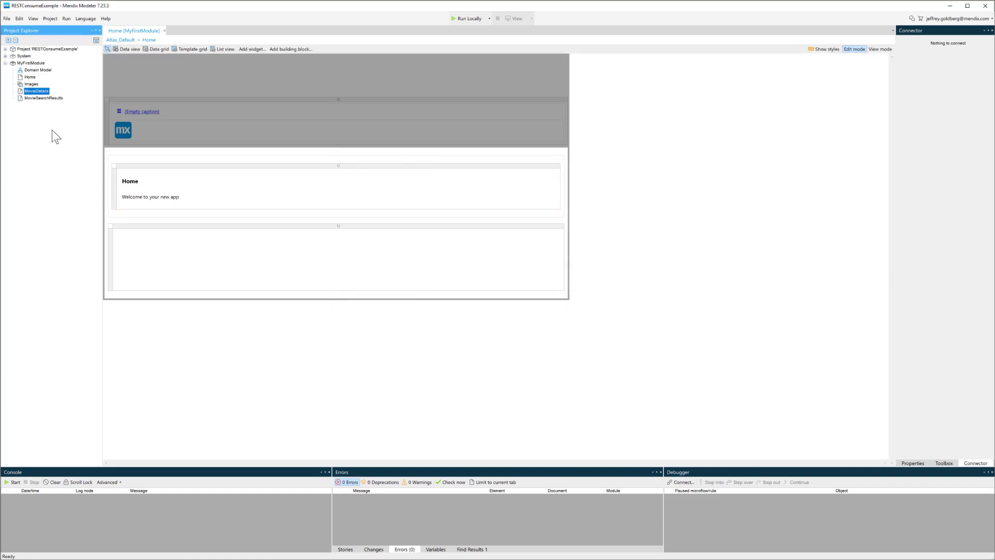
# Add a microflow named GetMoveSearchResults to MyFirstModule and bring up the Toolbox activities
pyautogui.rightClick(30, 63)
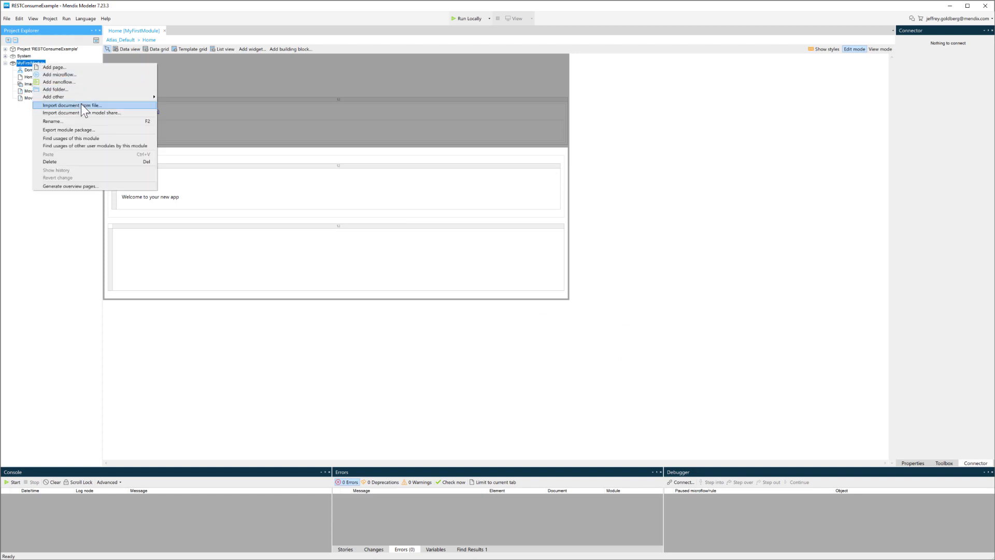
pyautogui.click(59, 75)
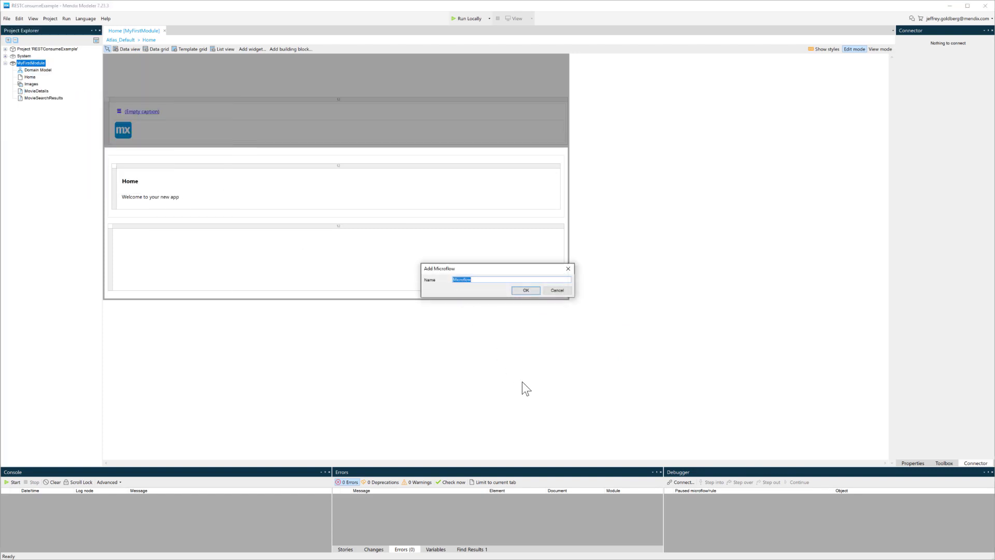
pyautogui.write('GetMovieSearchResults')
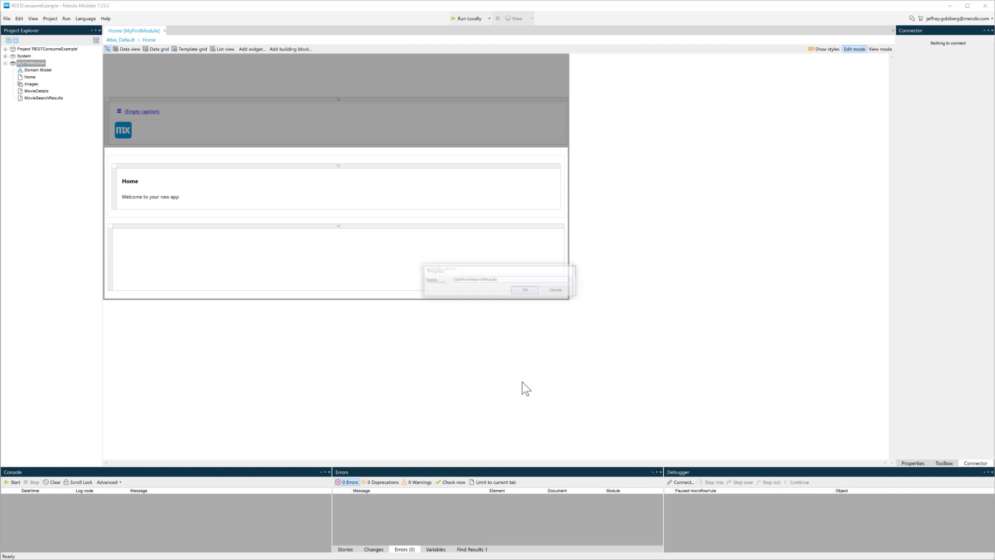
pyautogui.click(525, 290)
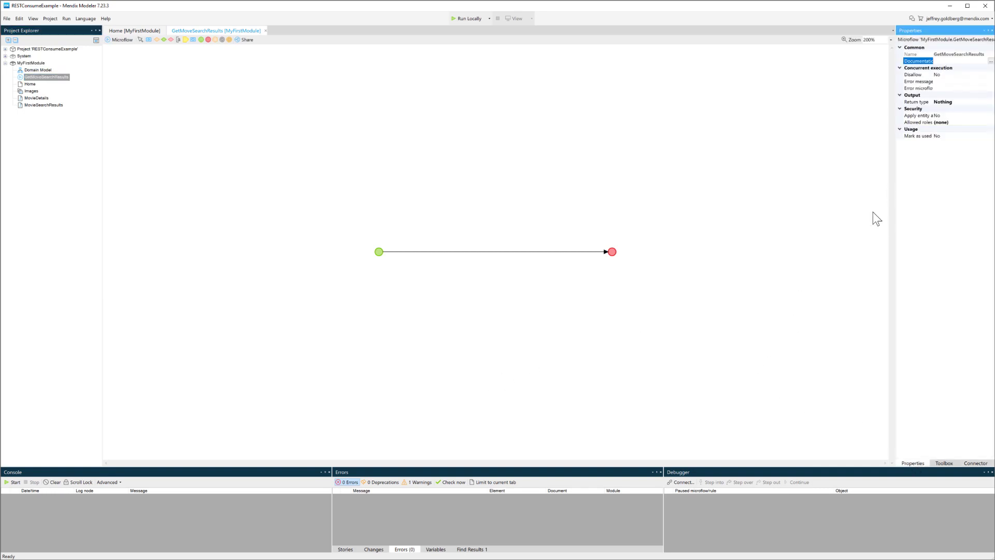
pyautogui.click(944, 463)
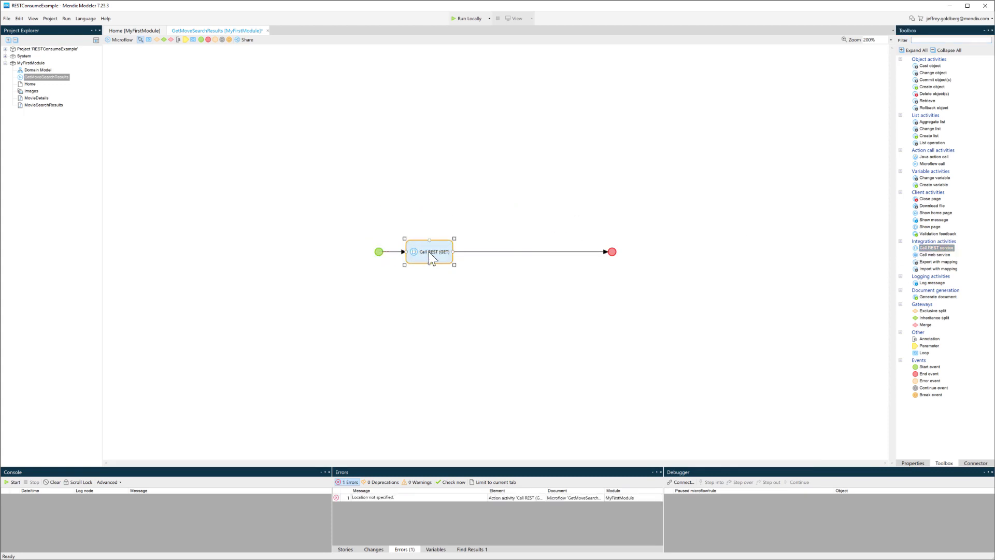
pyautogui.doubleClick(429, 251)
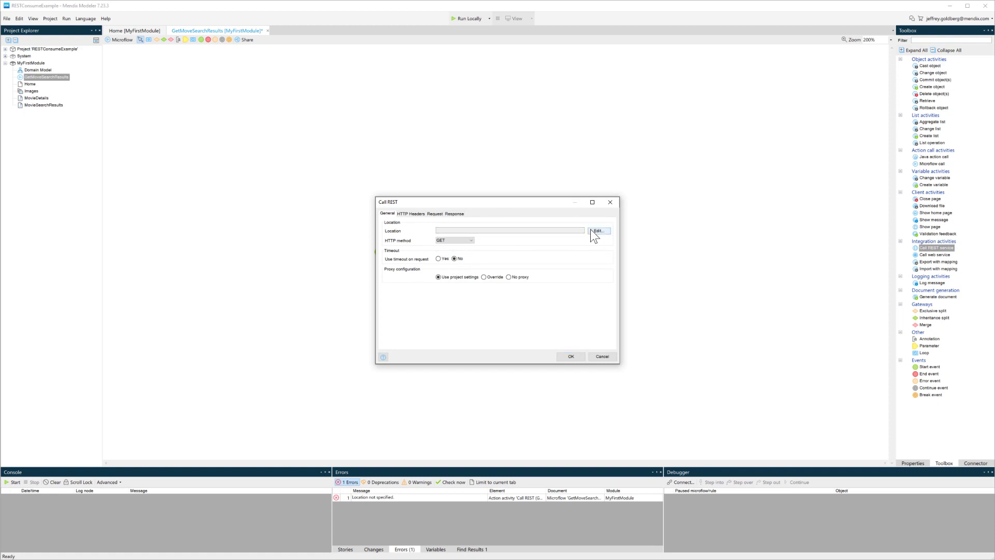
pyautogui.click(598, 230)
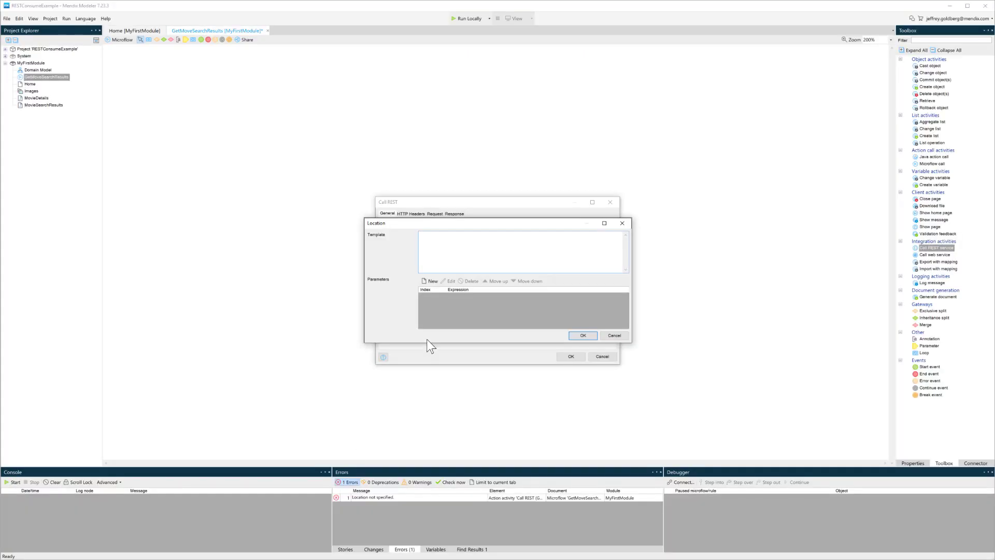
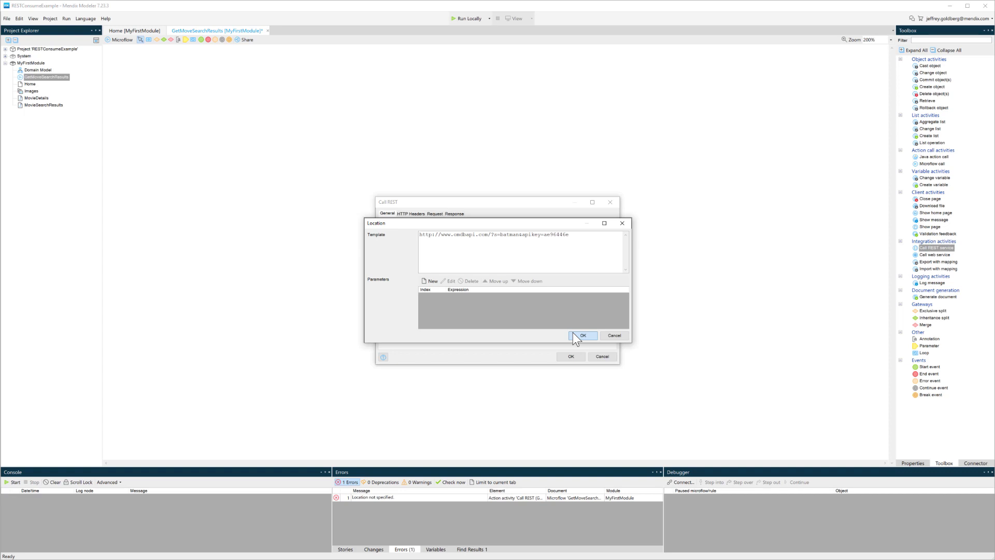
pyautogui.click(582, 335)
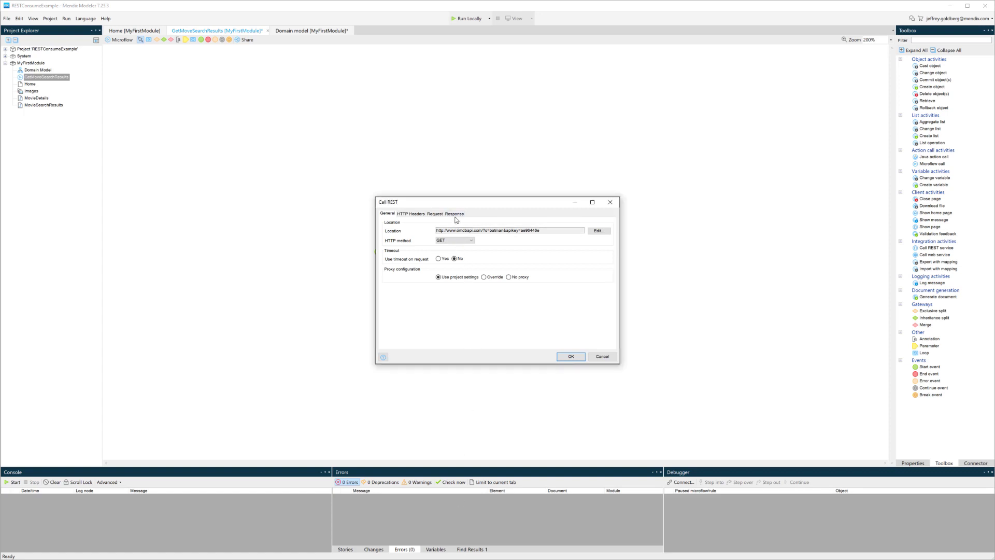
# Set response handling to Apply import mapping using a new mapping named SearchResultsImportMapping
pyautogui.click(454, 213)
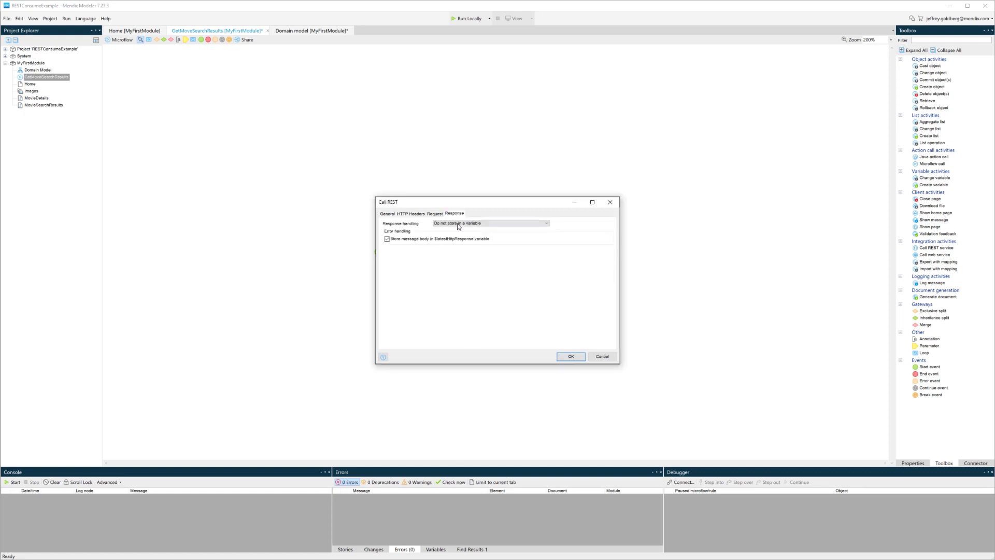
pyautogui.click(490, 223)
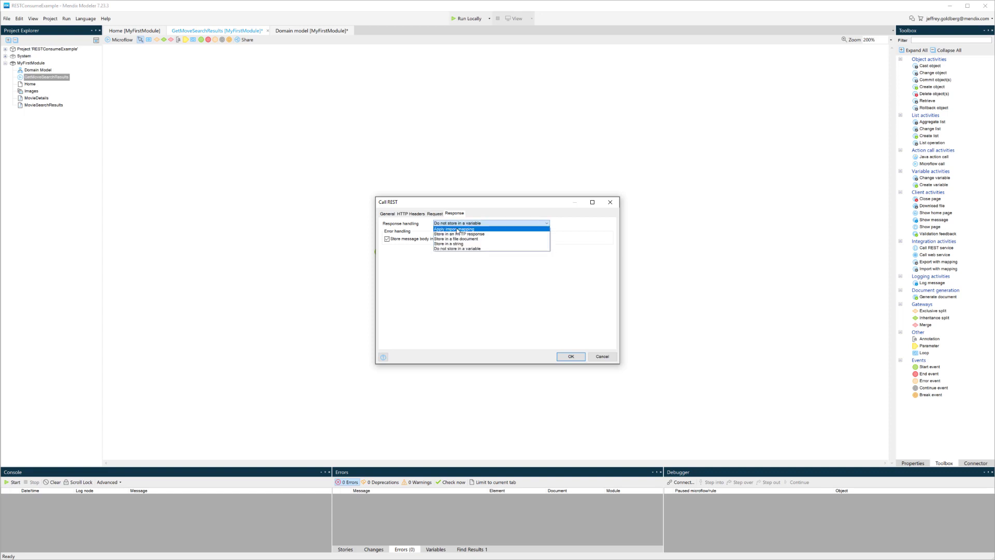
pyautogui.click(456, 228)
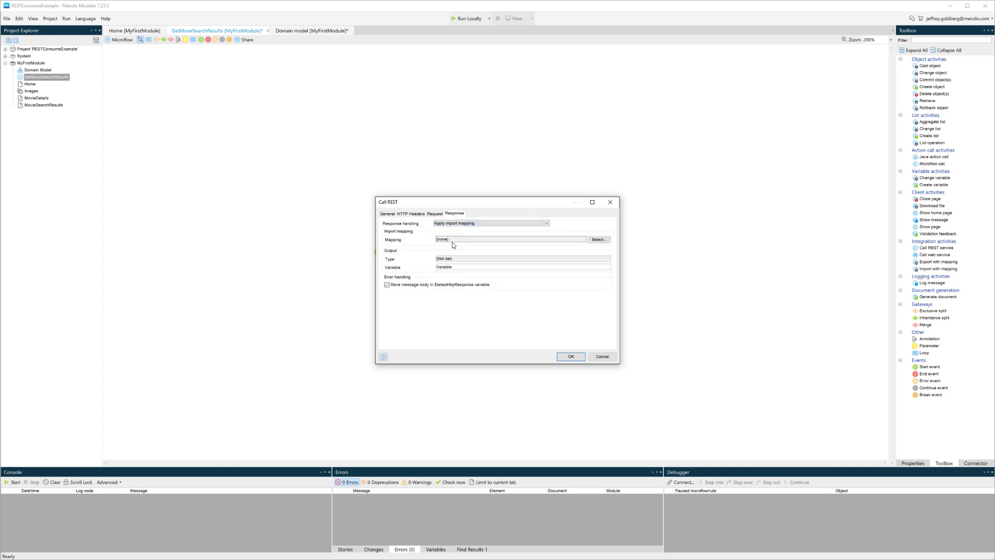
pyautogui.click(597, 239)
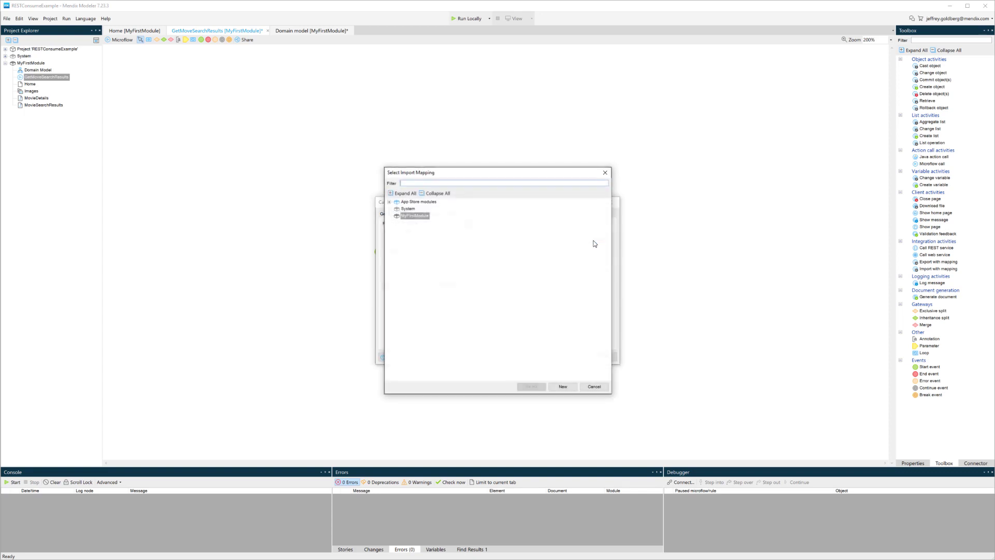
pyautogui.click(562, 386)
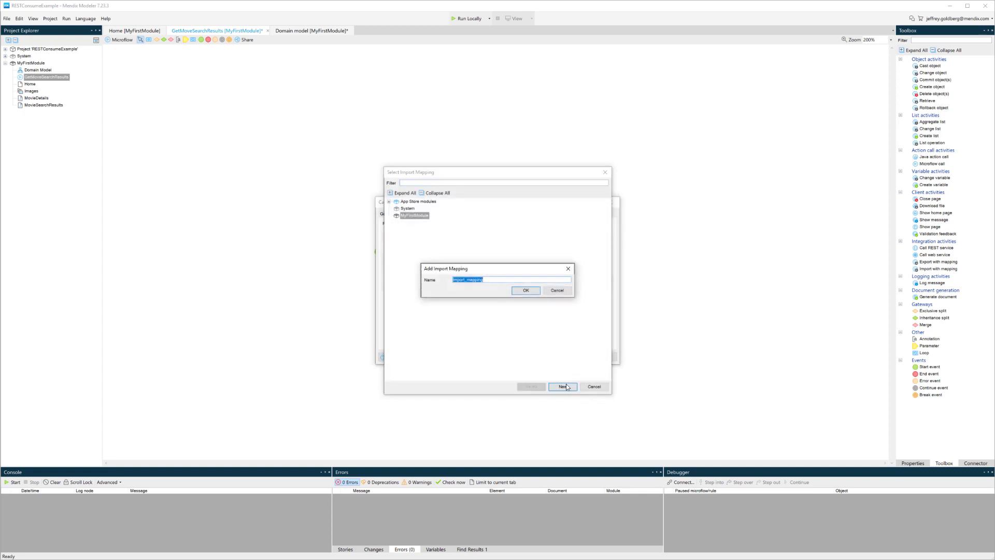
pyautogui.write('S')
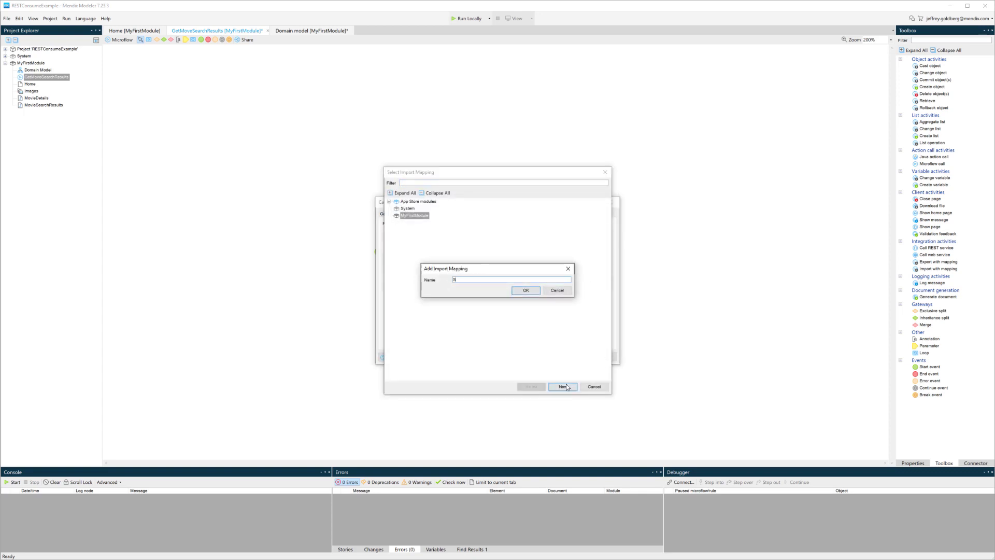
pyautogui.write('SearchResults')
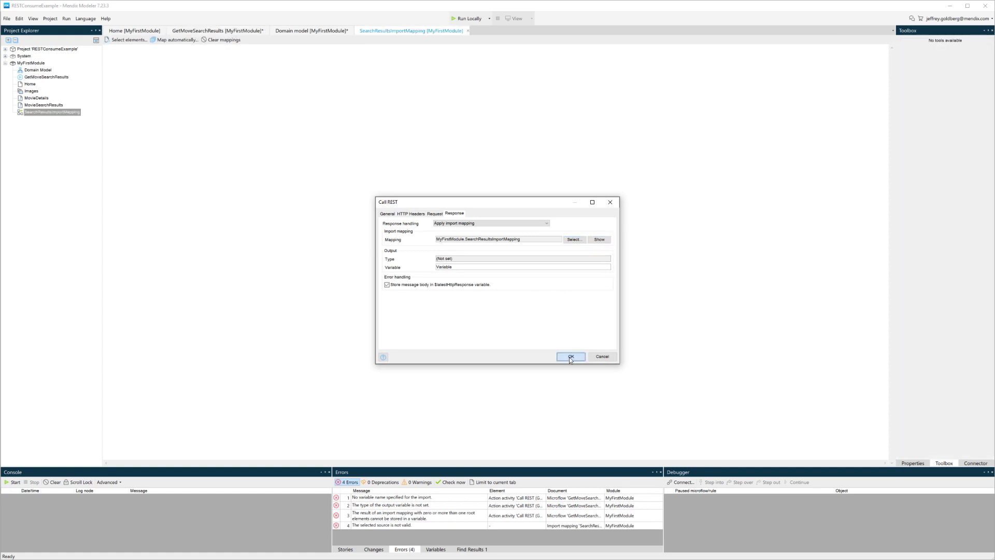
# Select the MovieSearchResults JSON structure's search result object and fields as the mapping's schema elements
pyautogui.click(569, 355)
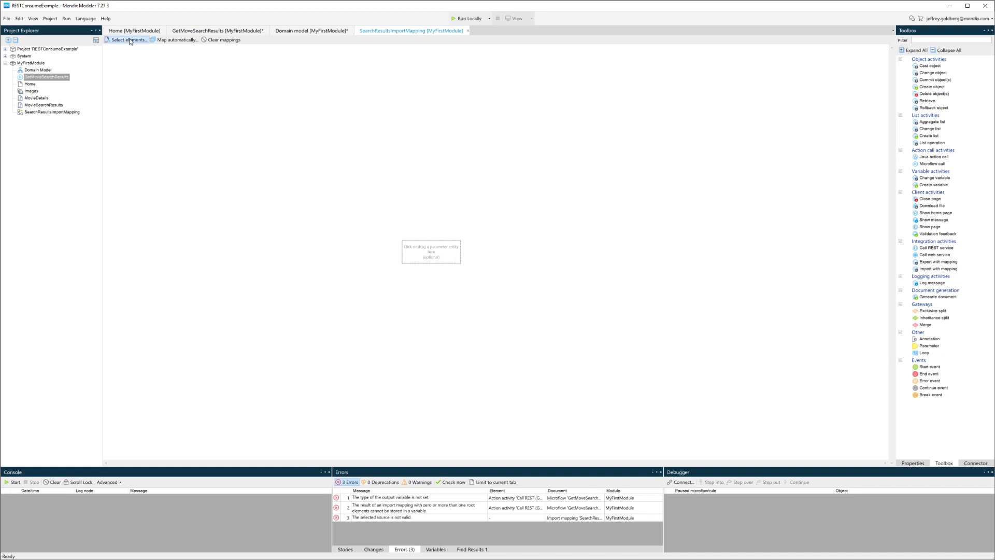
pyautogui.click(126, 40)
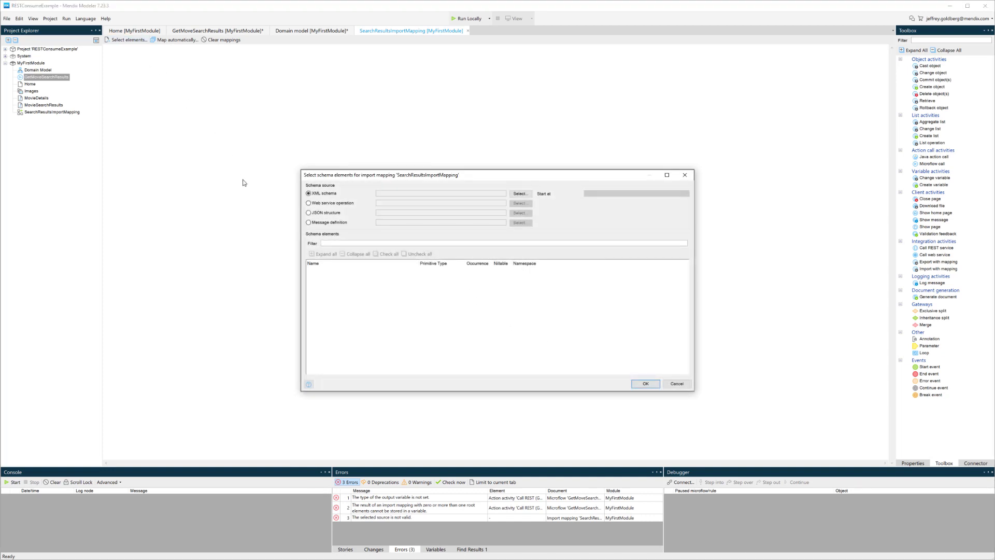
pyautogui.click(309, 213)
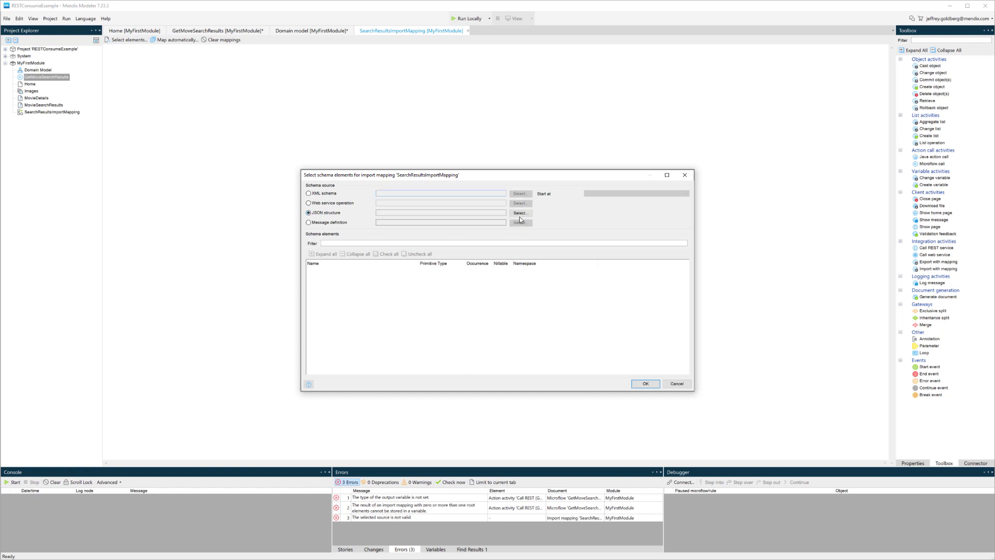
pyautogui.click(519, 213)
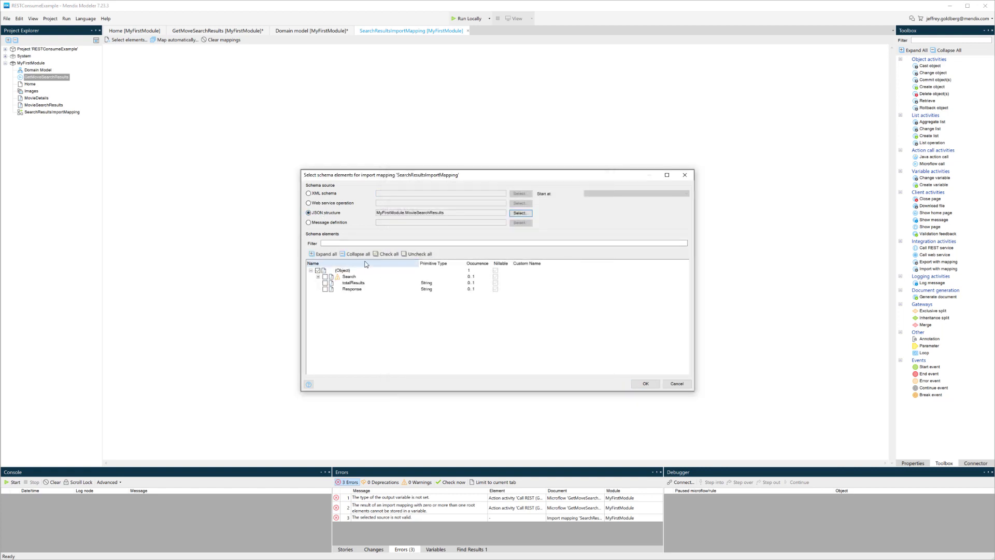
pyautogui.click(318, 276)
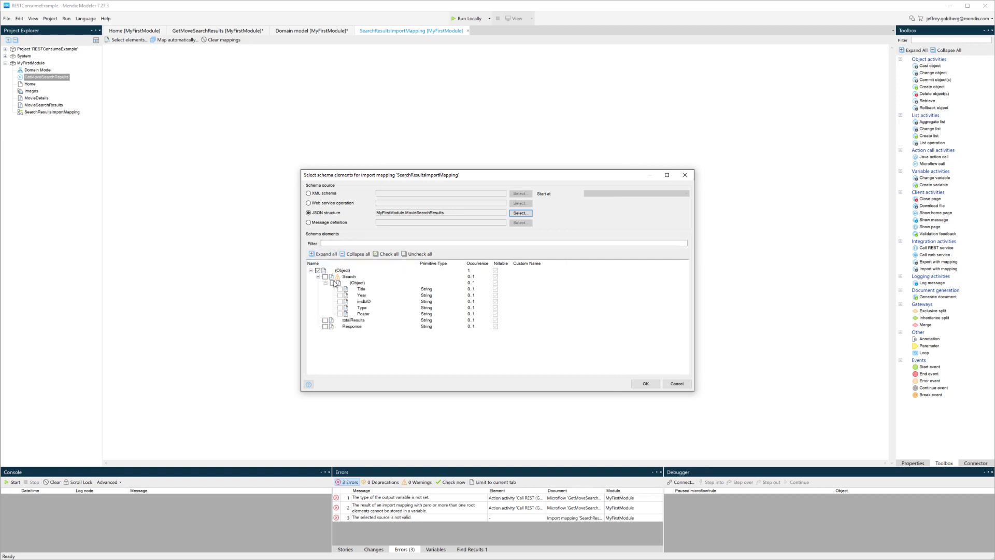
pyautogui.click(387, 254)
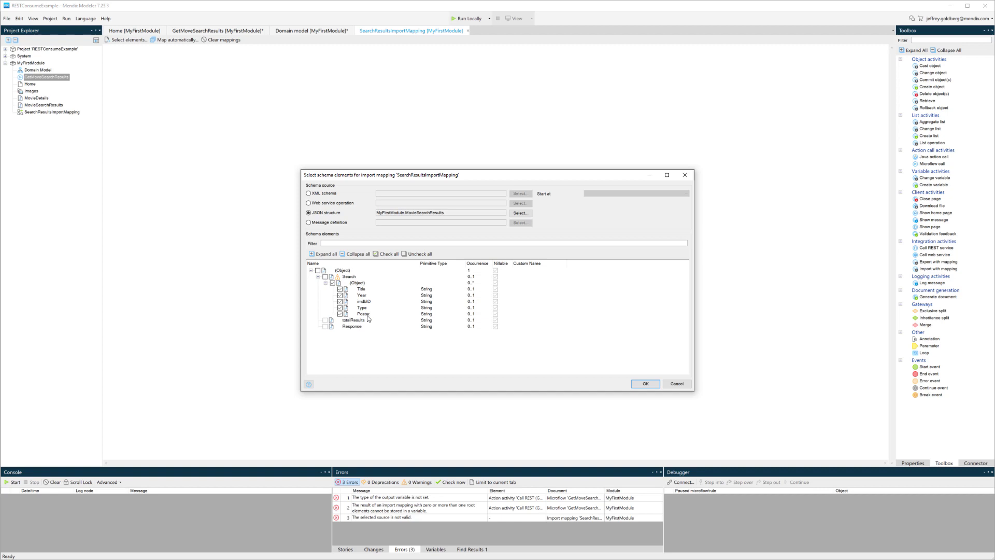
pyautogui.click(645, 384)
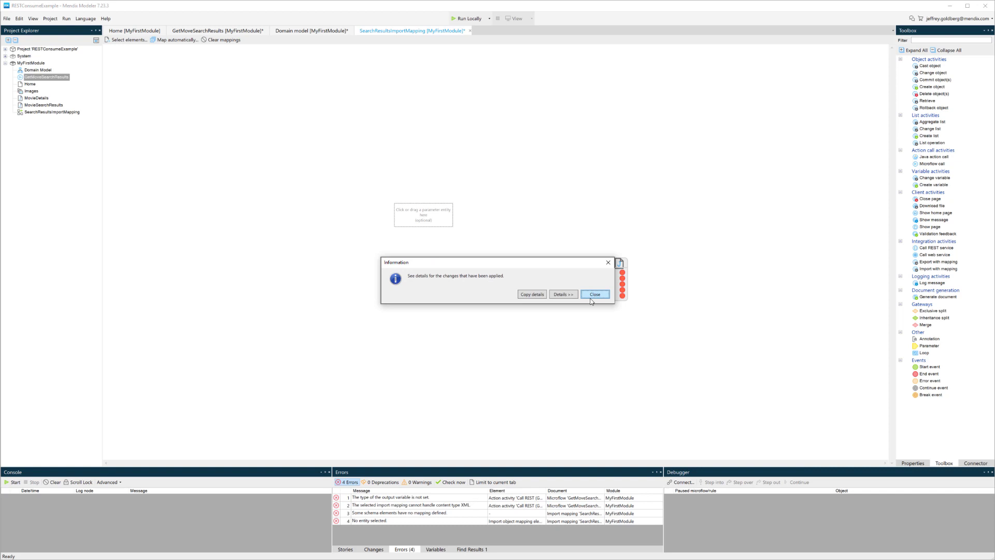
# Accept the automatic mapping to a SearchResult entity and return to the microflow
pyautogui.click(594, 293)
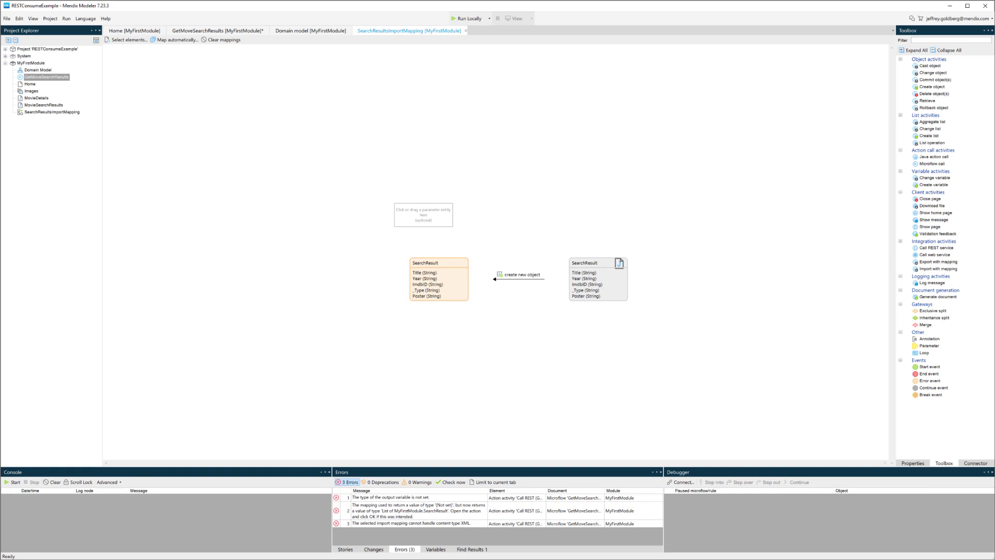
pyautogui.click(51, 112)
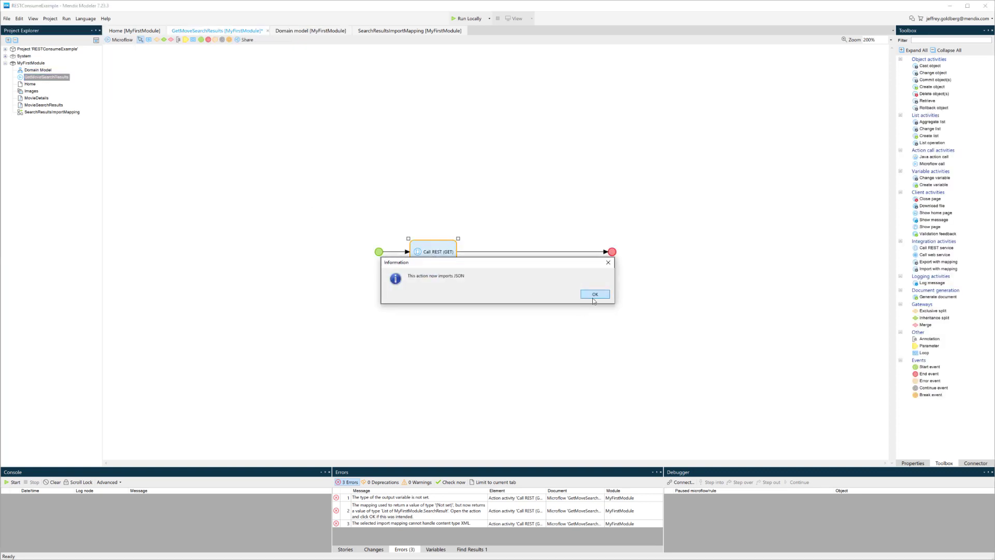
# Name the Call REST output variable SearchResult, a list of SearchResult objects
pyautogui.click(594, 293)
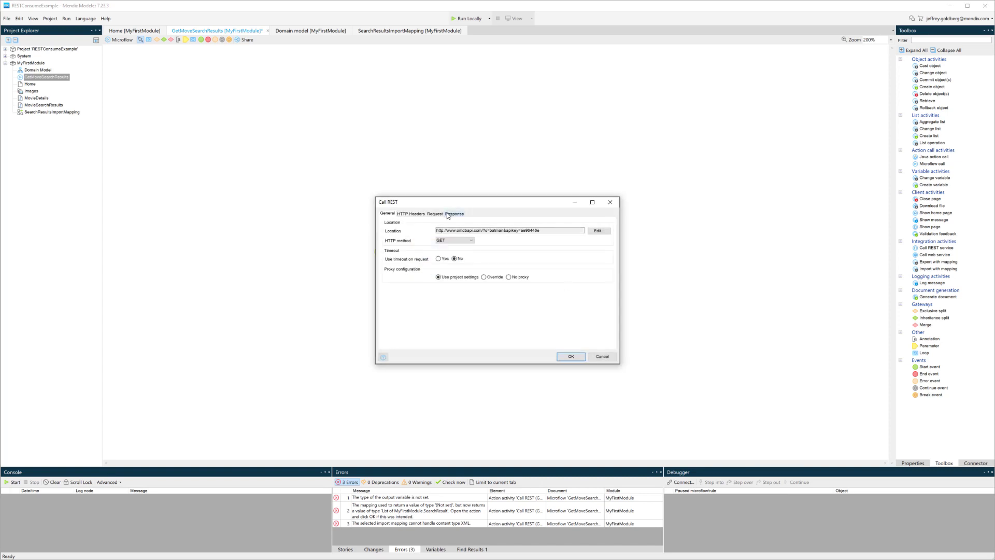
pyautogui.click(454, 214)
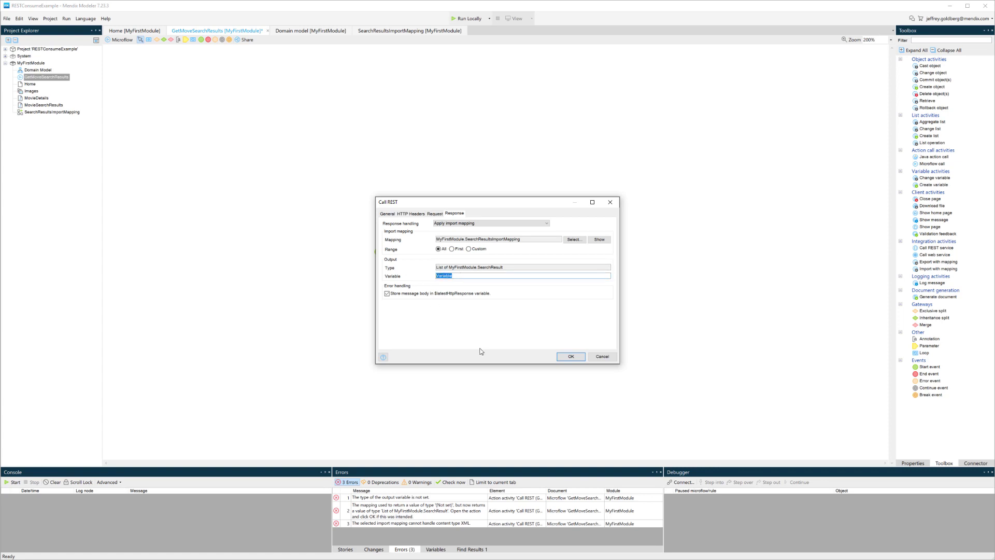
pyautogui.write('SearchResult')
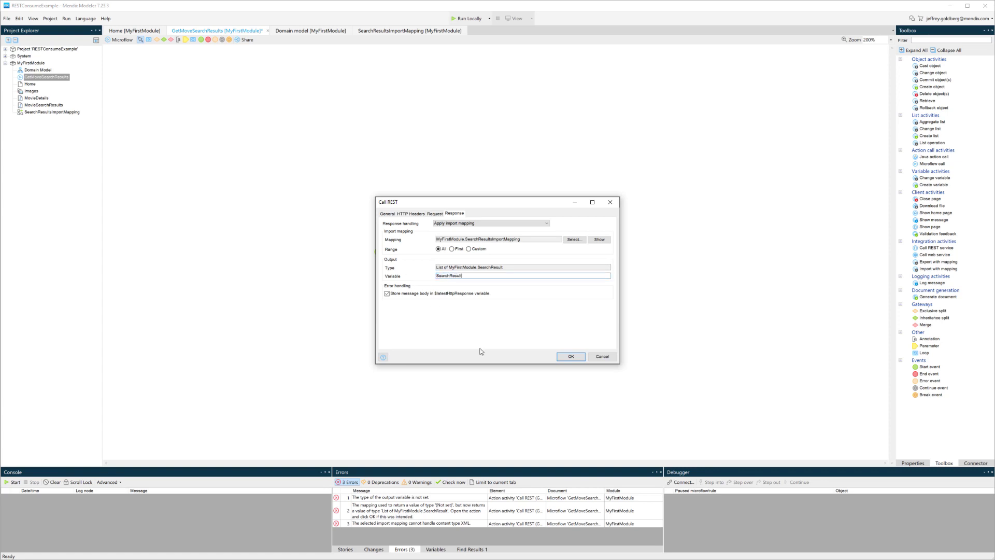
pyautogui.click(569, 355)
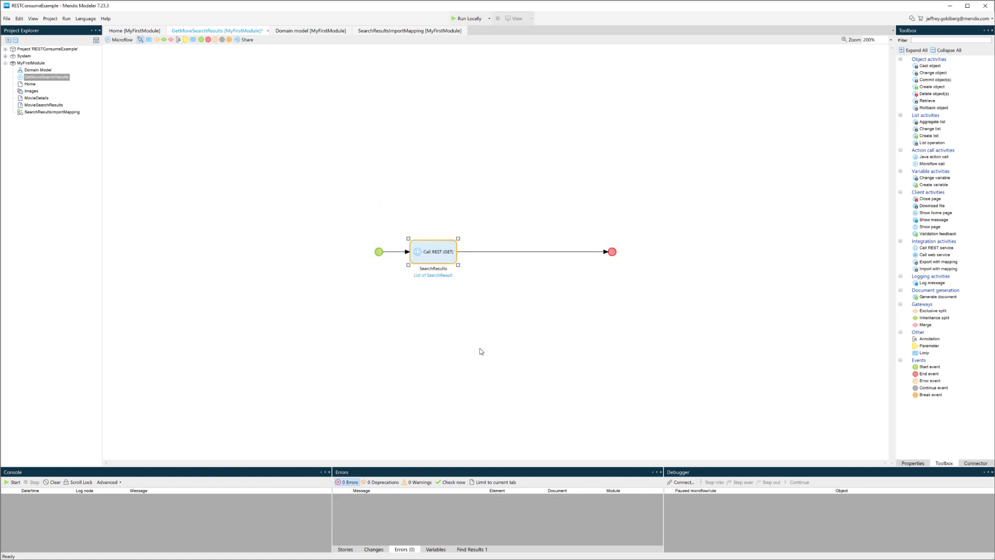
pyautogui.moveTo(711, 408)
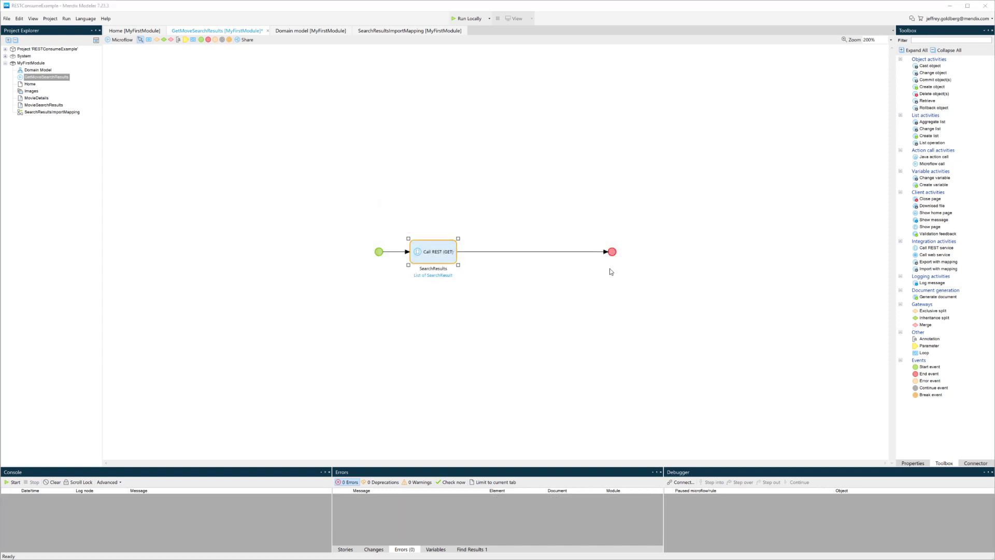
# Set the end event to return a List of MyFirstModule.SearchResult with value $SearchResults
pyautogui.doubleClick(612, 251)
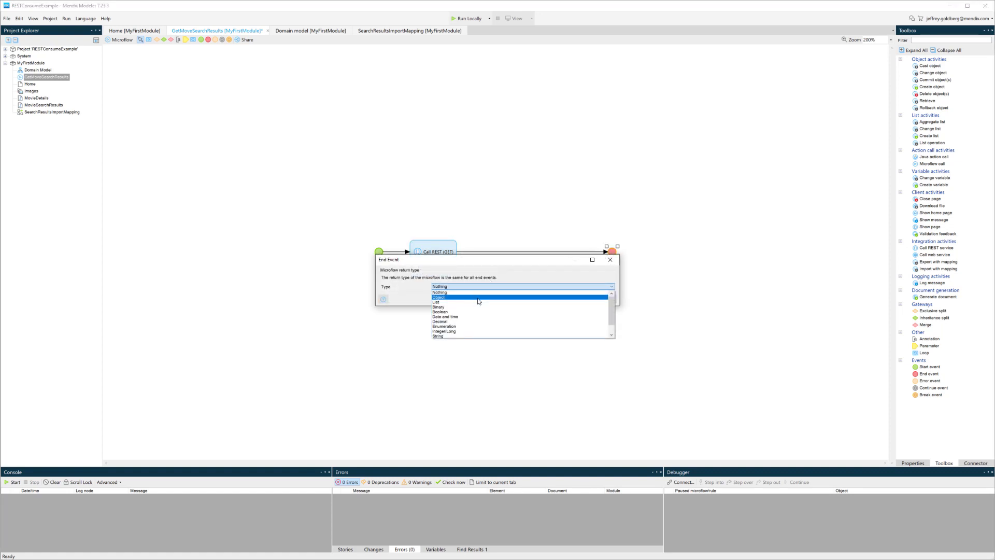
pyautogui.click(437, 301)
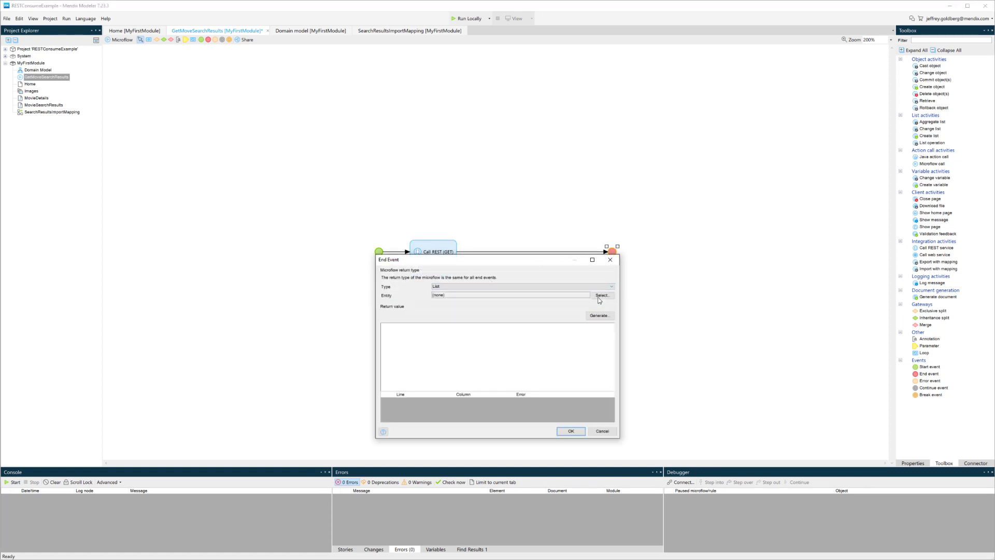
pyautogui.click(600, 296)
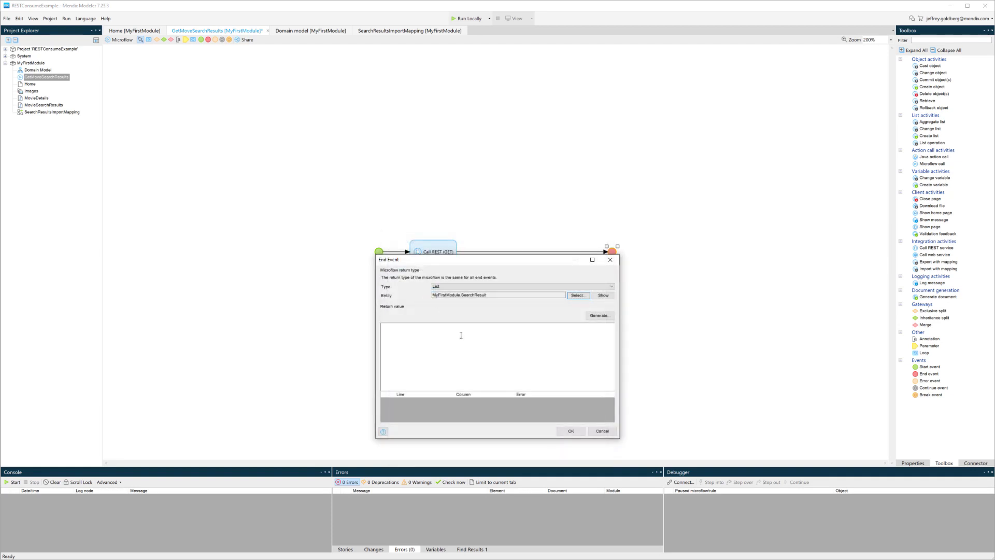
pyautogui.click(445, 326)
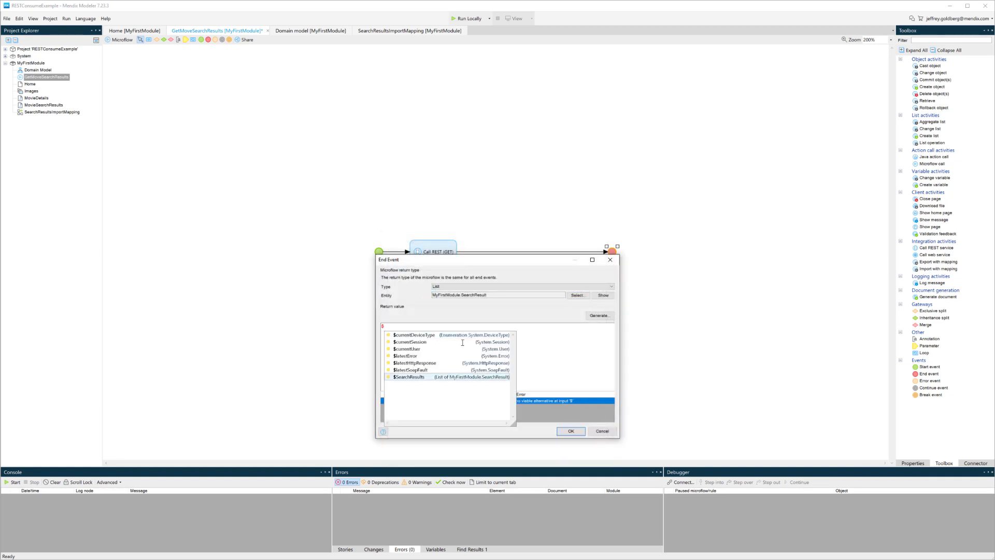
pyautogui.click(409, 376)
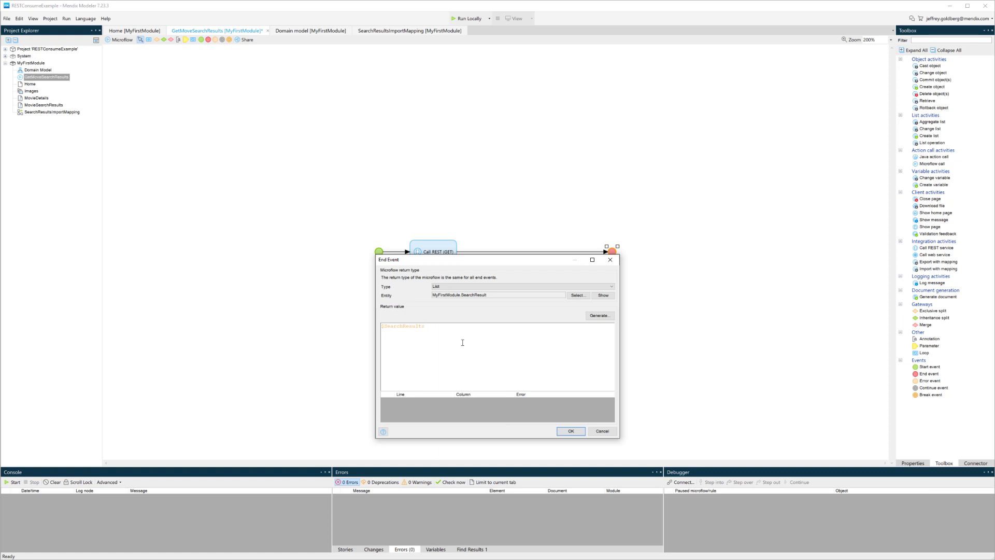
pyautogui.click(569, 431)
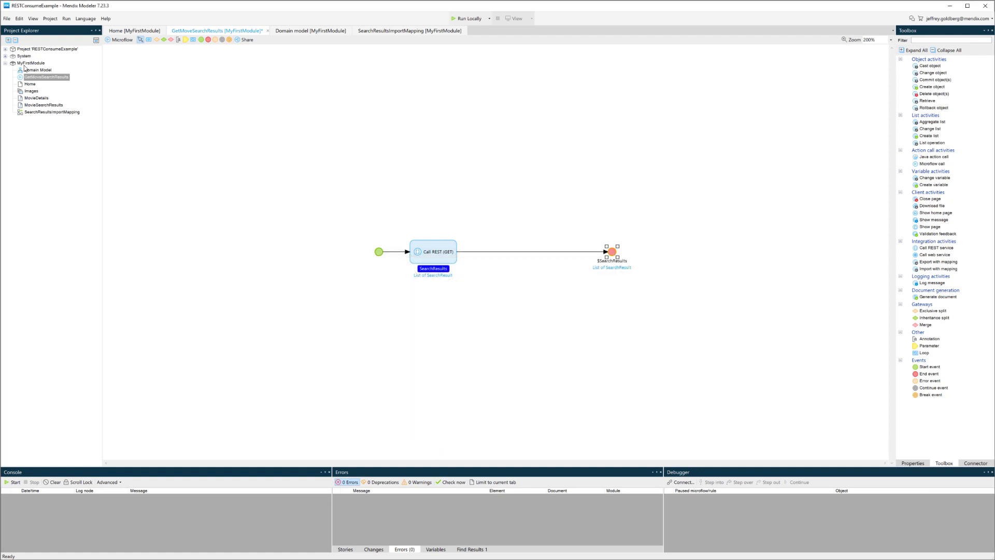
pyautogui.rightClick(33, 63)
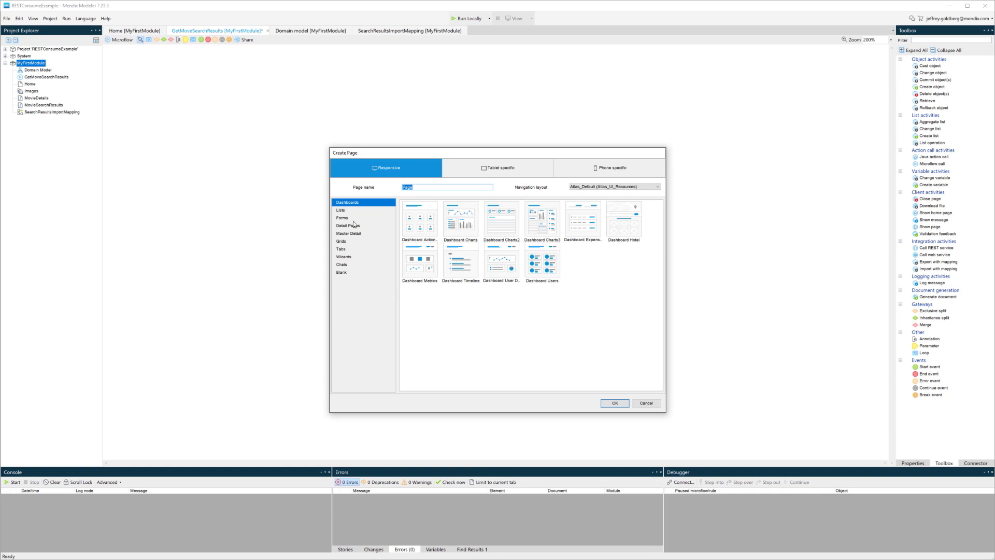
# Create a page named MovieList from the Lists > List Default template
pyautogui.click(341, 211)
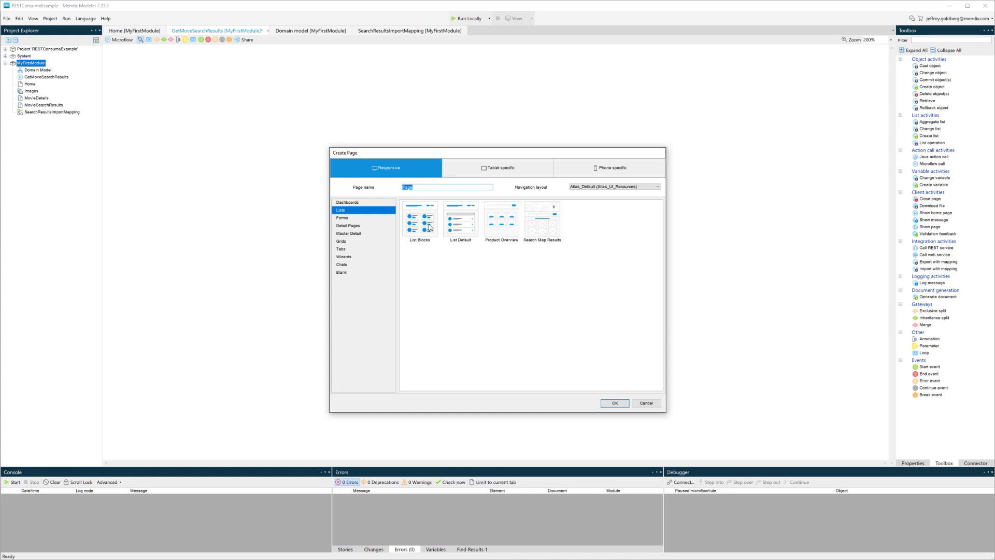
pyautogui.write('MovieList')
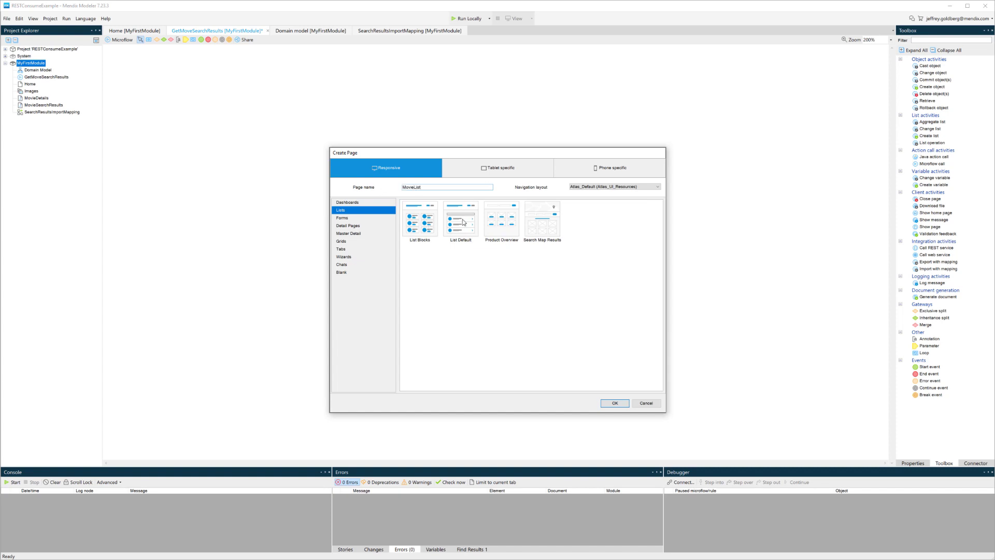
pyautogui.click(460, 219)
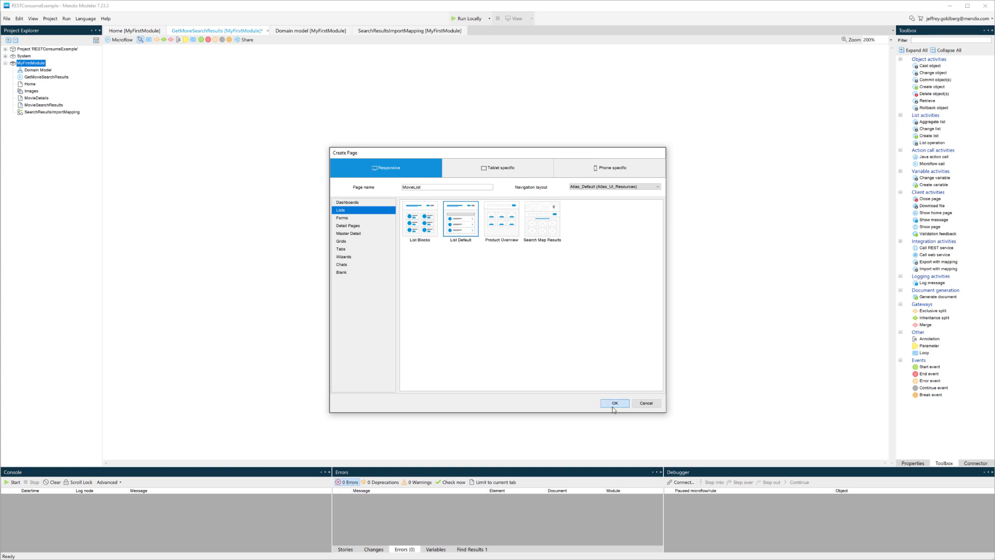
pyautogui.click(613, 403)
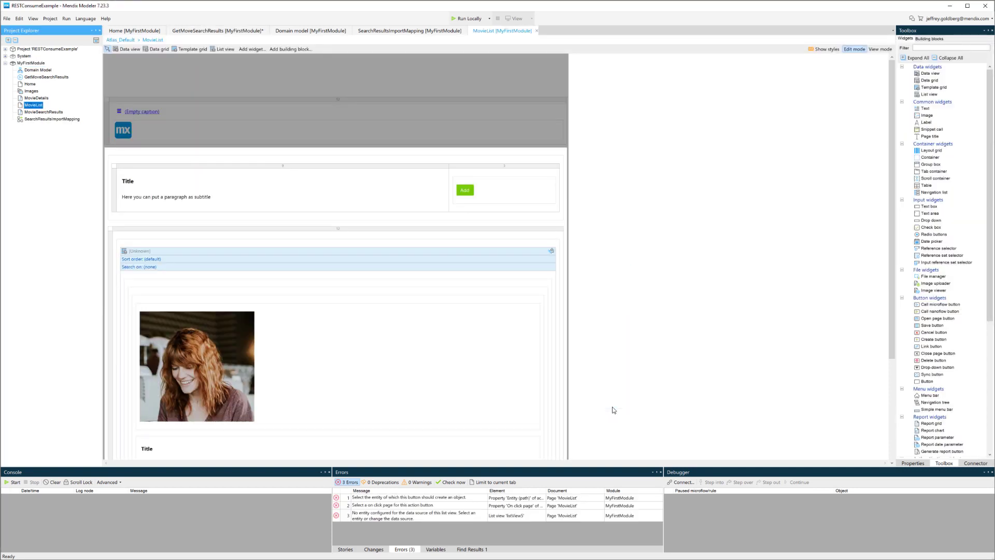
# Set the list view's data source to microflow GetMoveSearchResults and auto-fill its contents
pyautogui.scroll(-3)
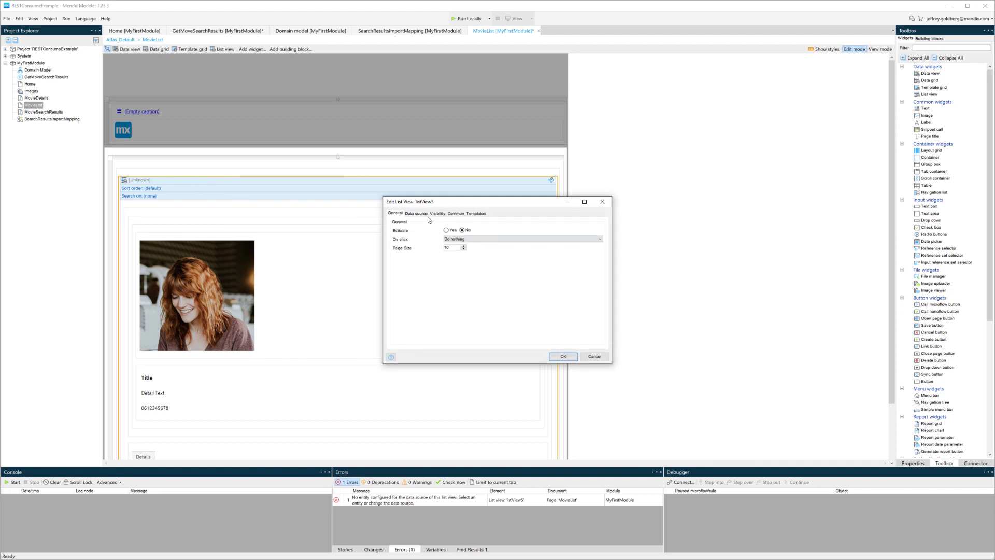
pyautogui.click(416, 213)
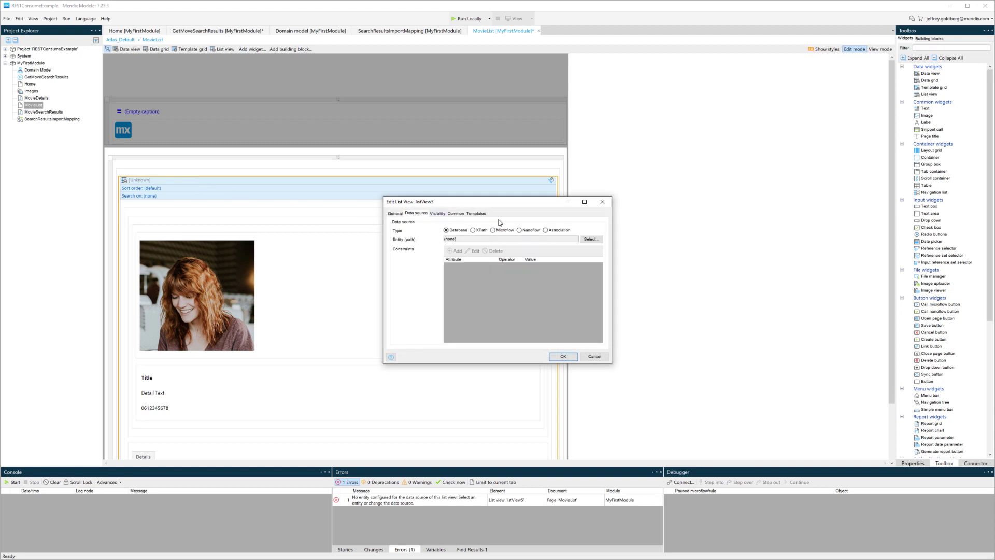
pyautogui.click(495, 231)
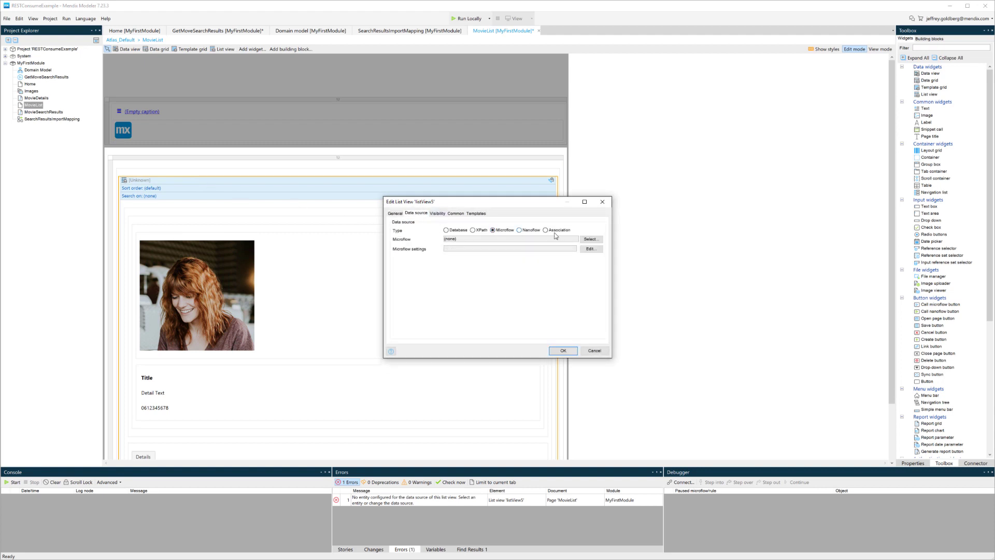
pyautogui.click(589, 239)
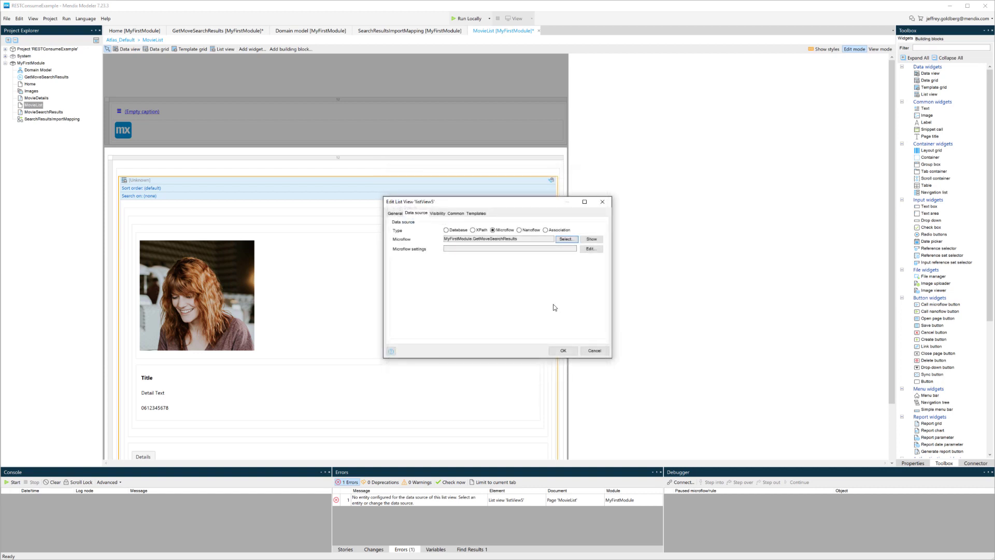
pyautogui.click(562, 350)
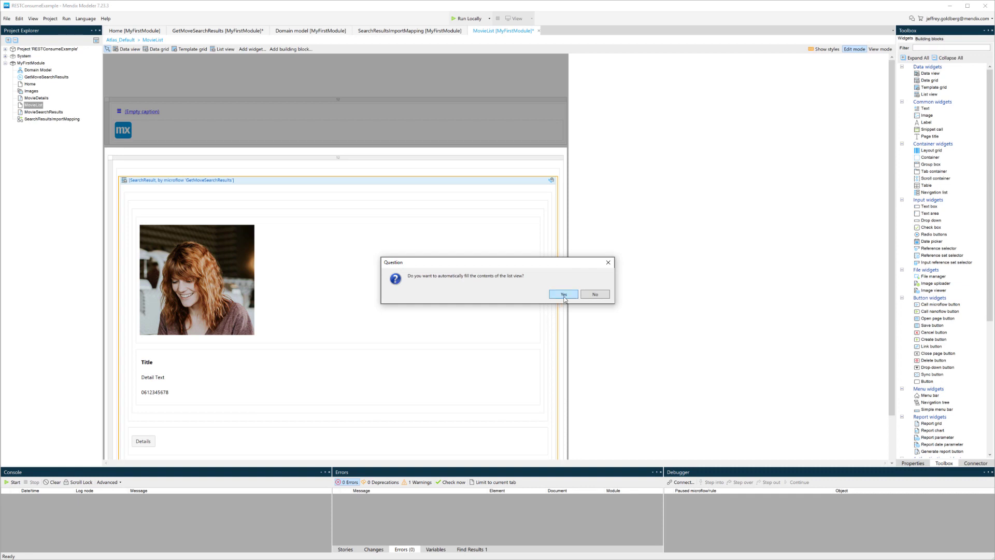
pyautogui.click(563, 293)
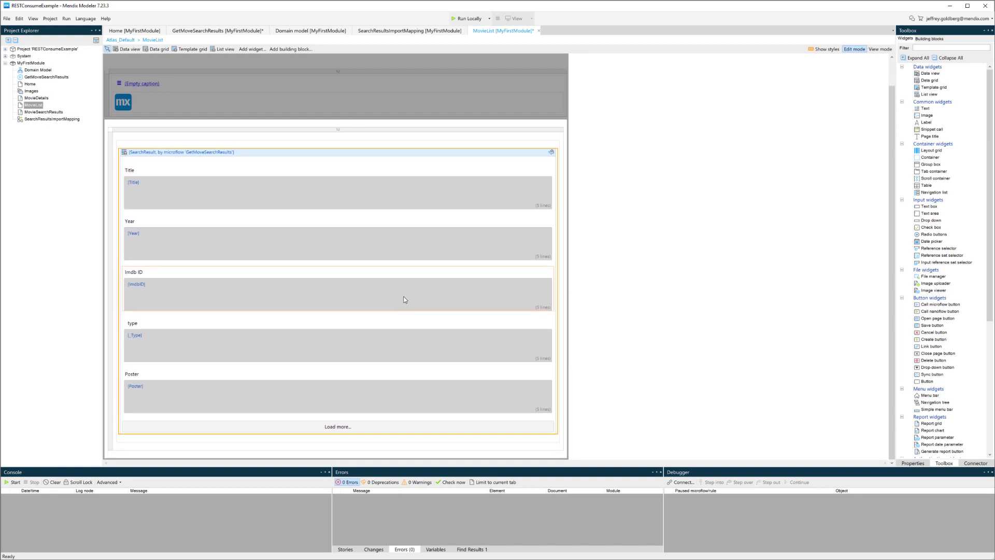
# Convert the Title, Year, Imdb ID, Type and Poster text areas to text boxes
pyautogui.click(205, 191)
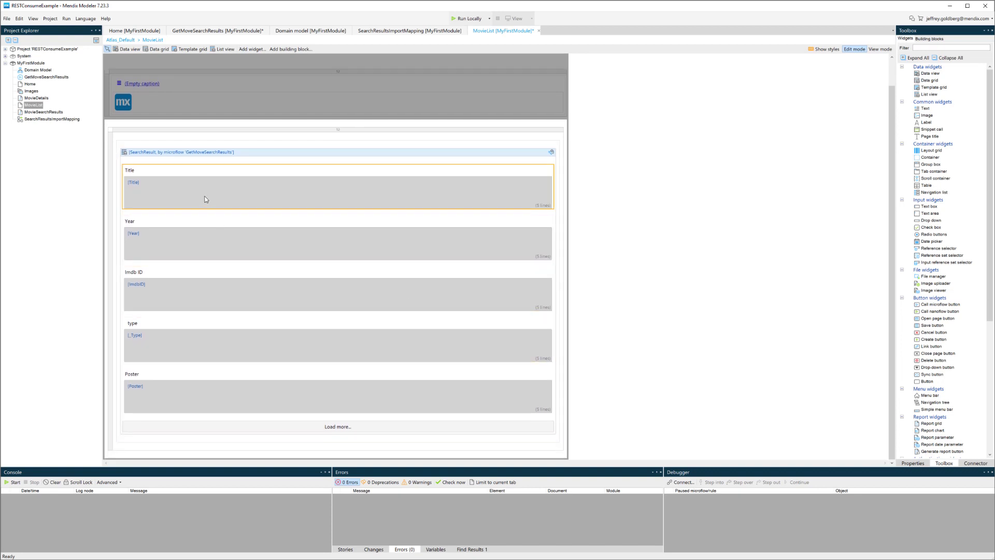
pyautogui.rightClick(205, 199)
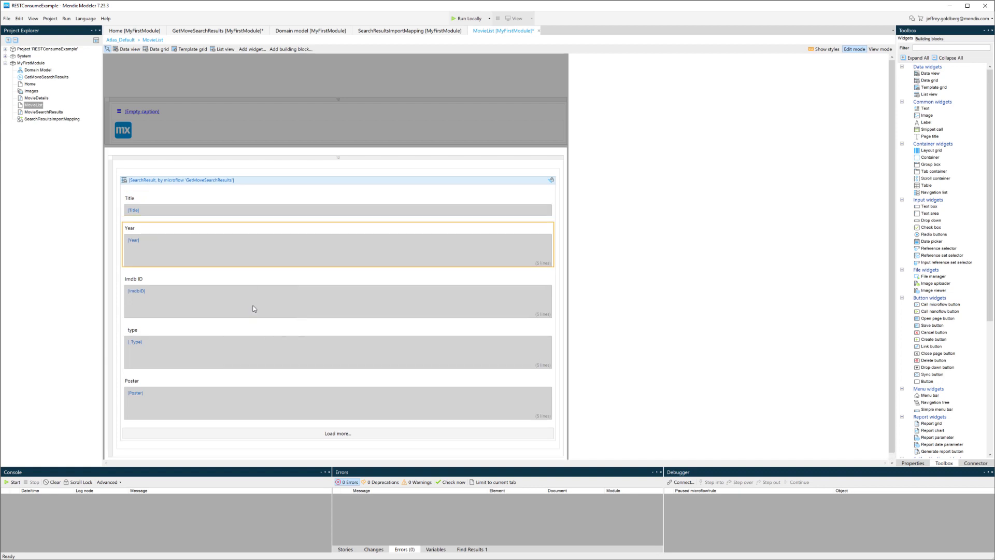
pyautogui.rightClick(254, 292)
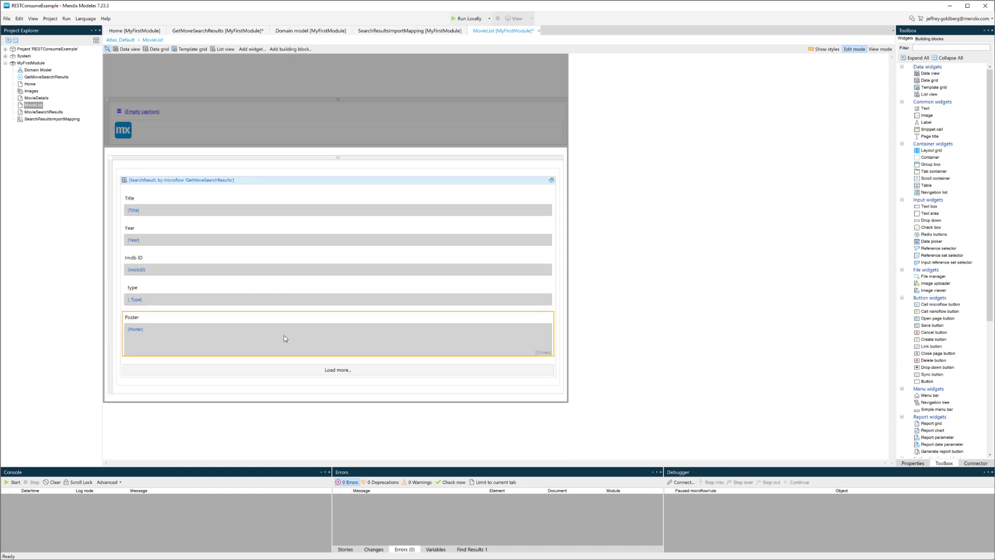
pyautogui.rightClick(284, 336)
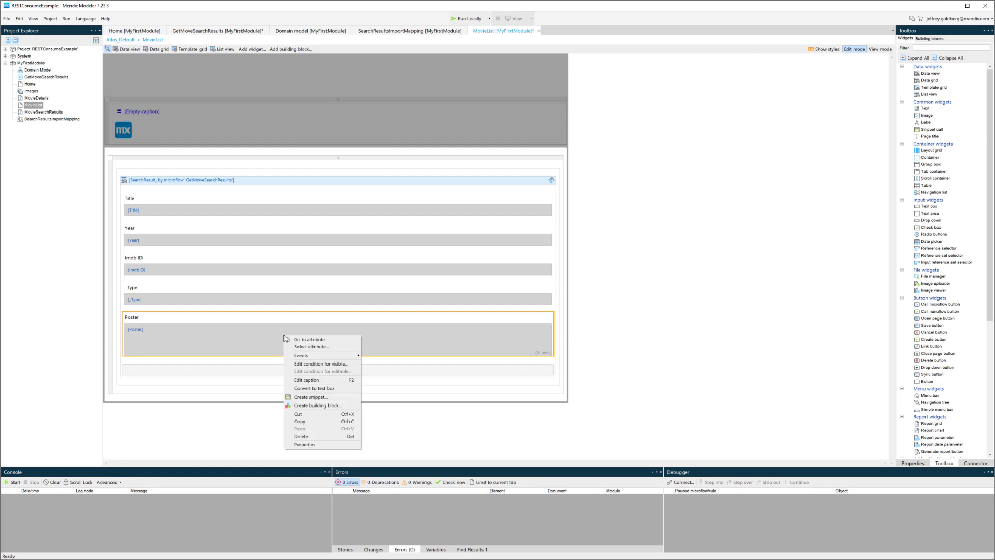
pyautogui.moveTo(521, 168)
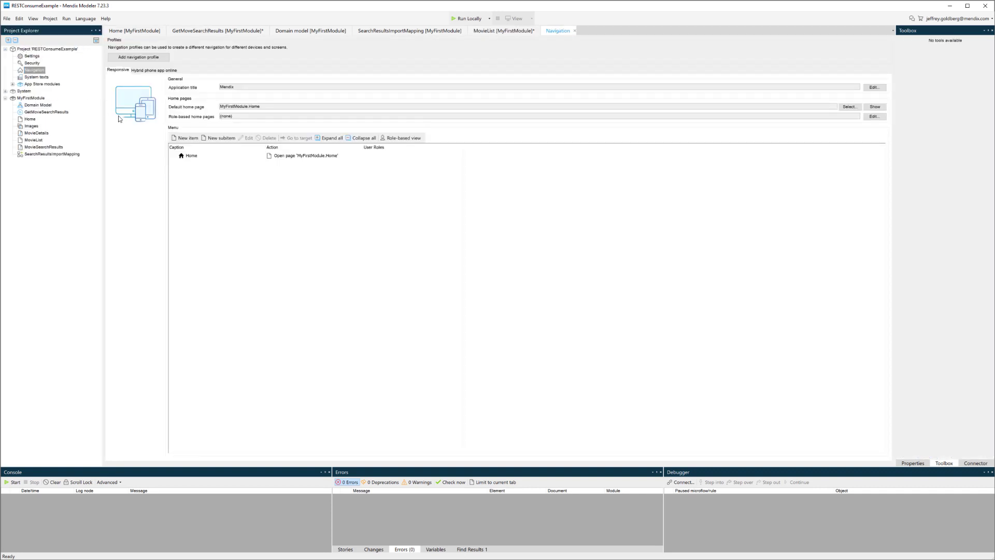
# Create a new navigation item captioned Search with the film glyphicon as its icon
pyautogui.click(187, 138)
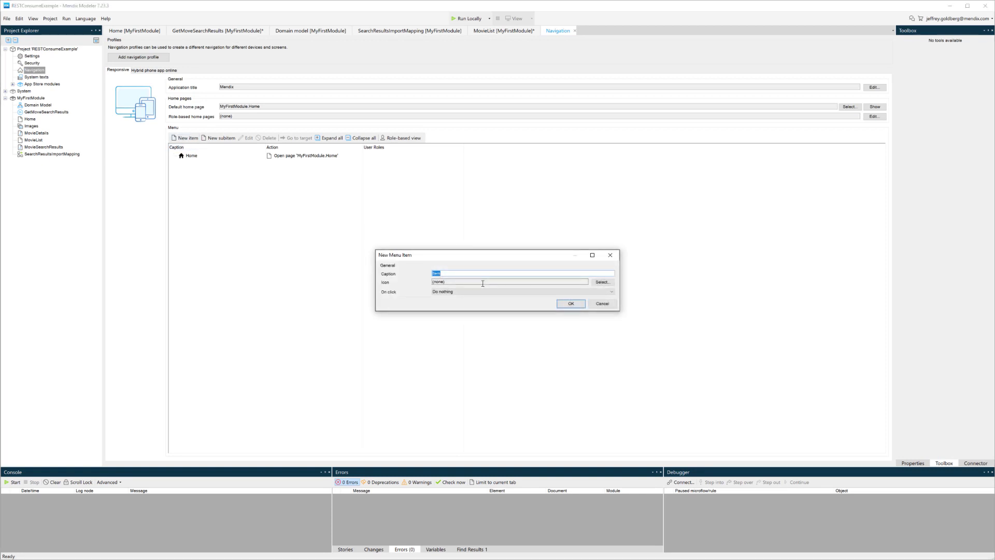
pyautogui.write('Search')
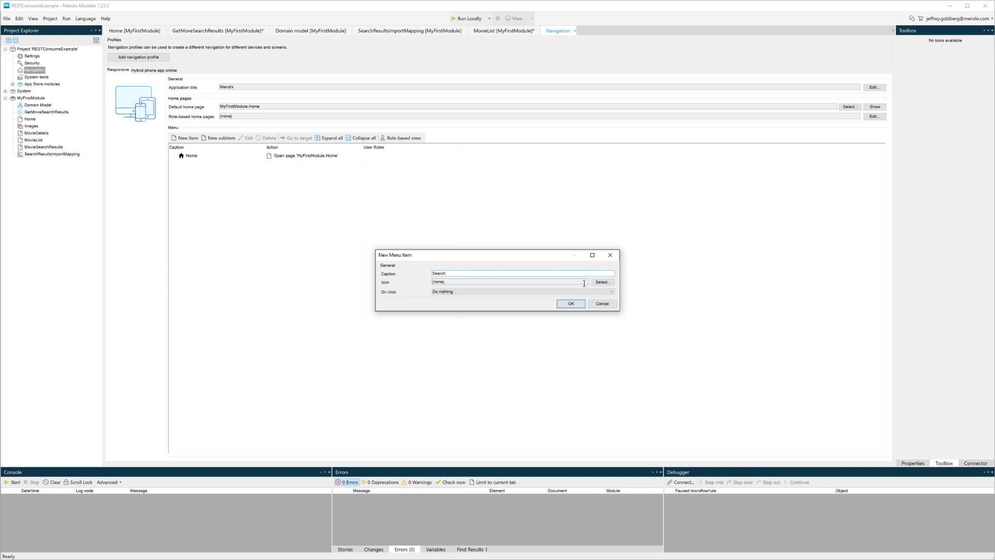
pyautogui.click(601, 282)
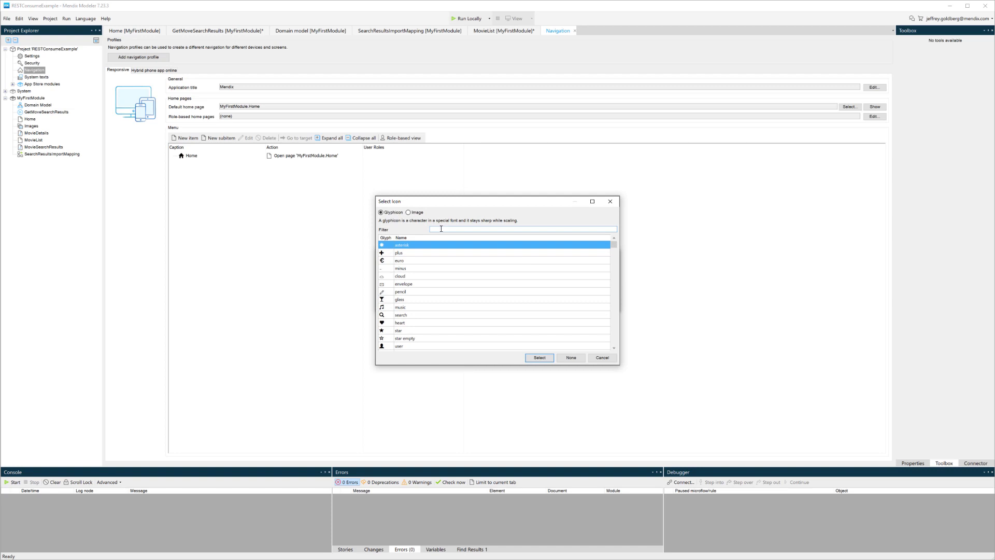
pyautogui.write('mov')
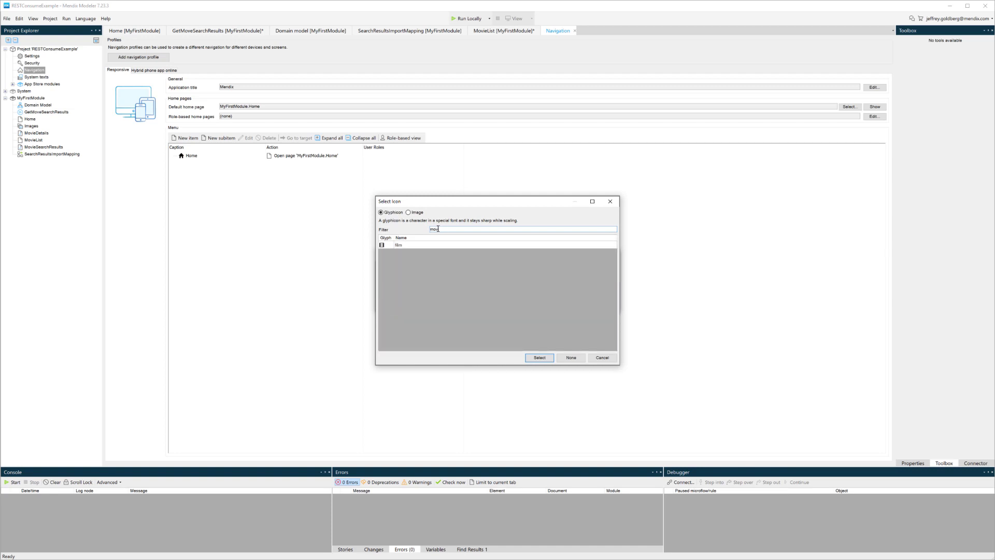
pyautogui.click(539, 357)
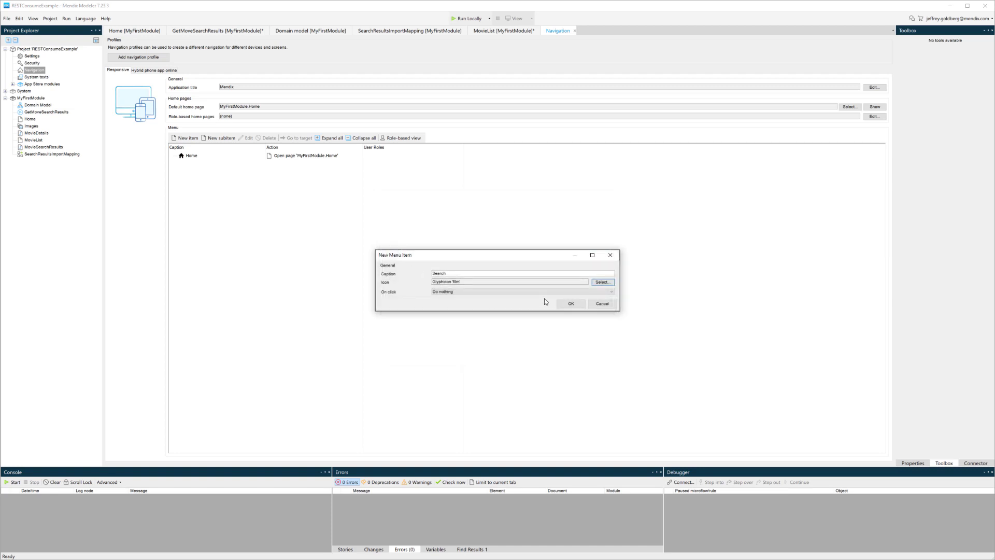
# Set the item's On click to show the MovieList page and confirm it
pyautogui.click(520, 291)
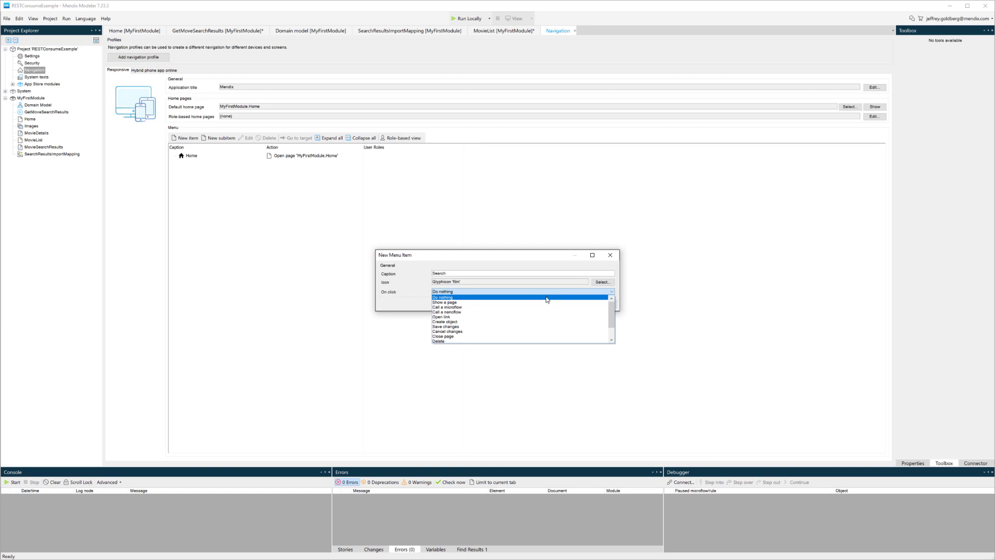
pyautogui.click(445, 302)
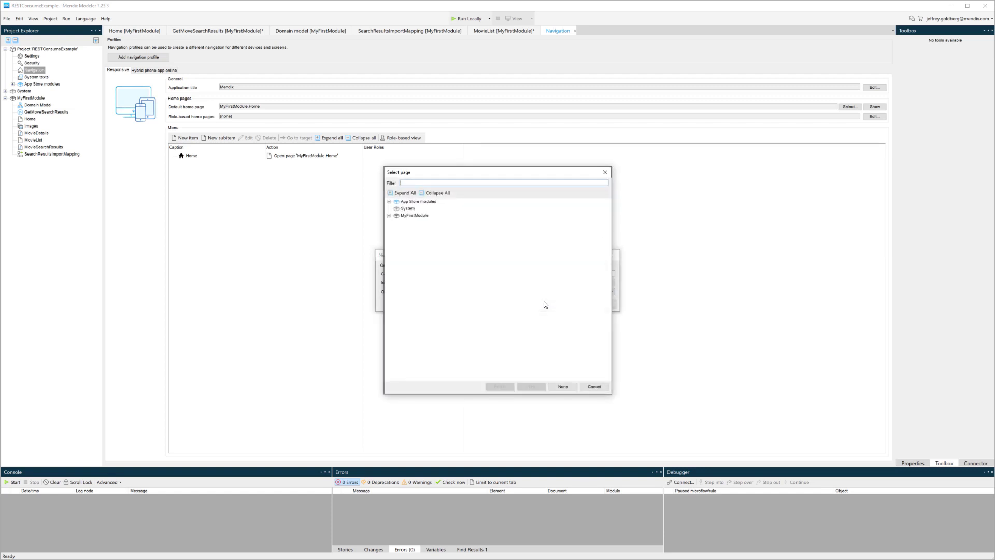
pyautogui.click(389, 215)
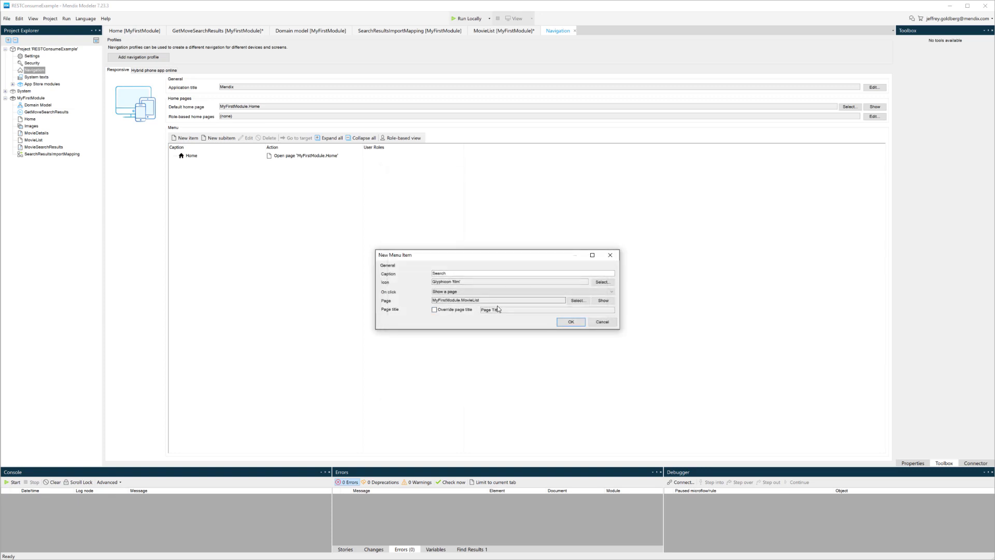
pyautogui.click(570, 321)
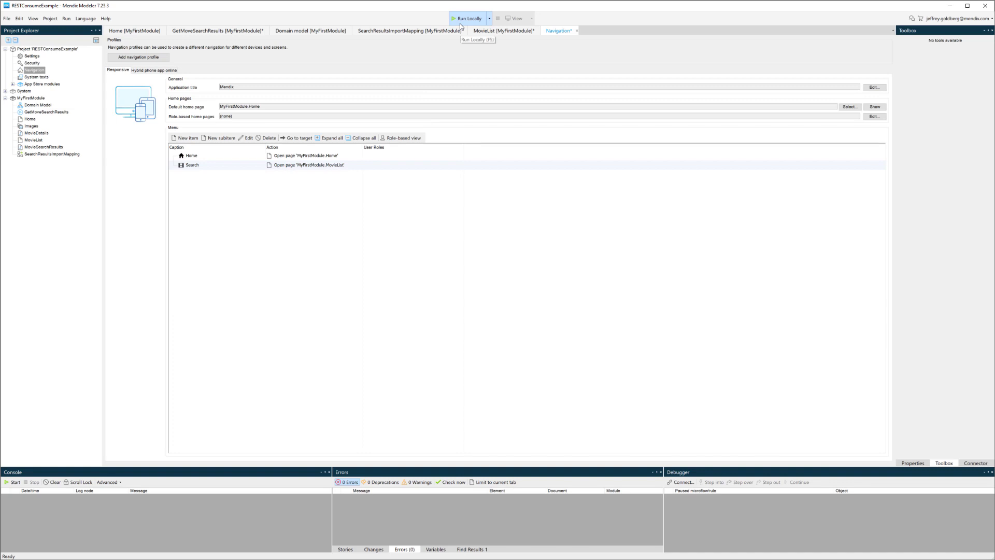
# Run the app locally, agreeing to create the missing default database
pyautogui.click(469, 18)
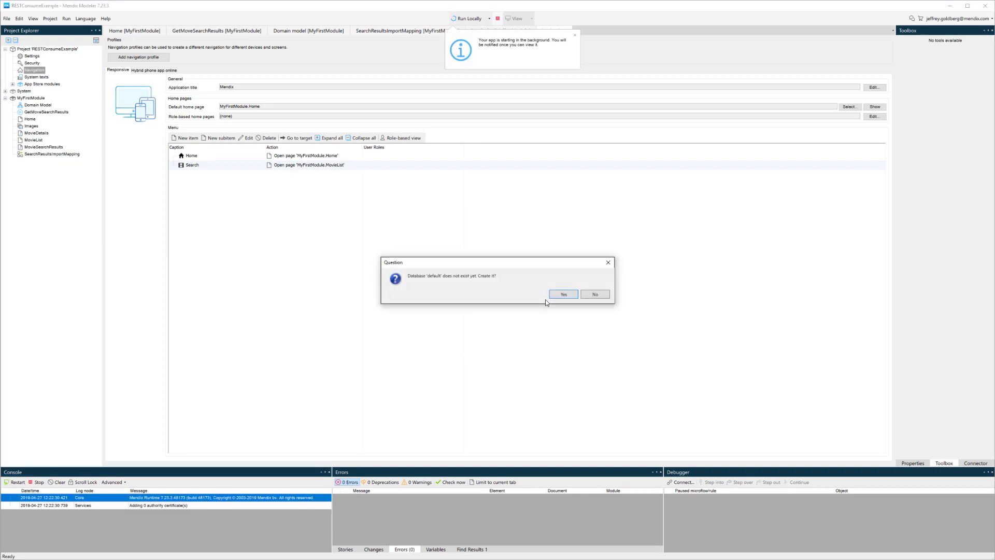
pyautogui.click(562, 293)
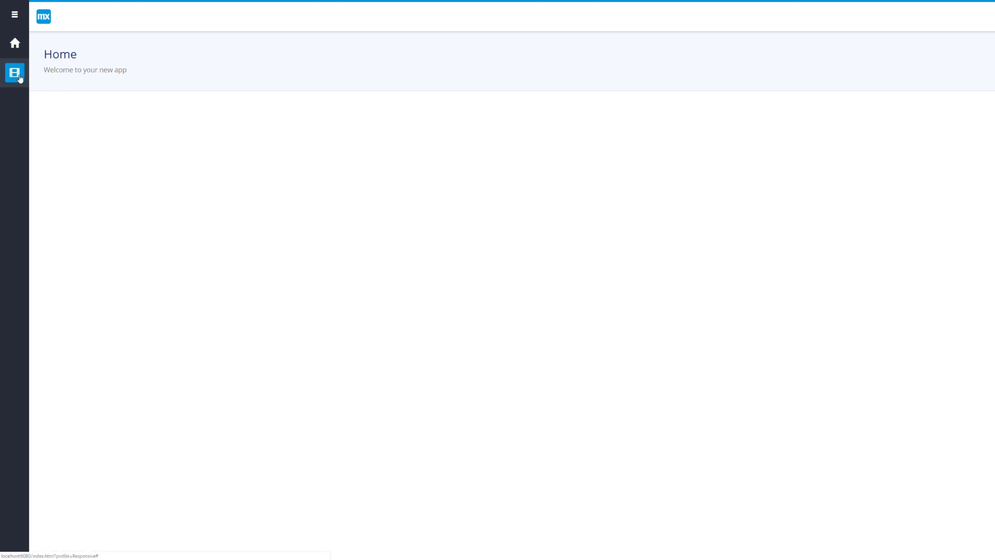
# Open Search from the sidebar and scroll through the Batman movie results
pyautogui.click(13, 73)
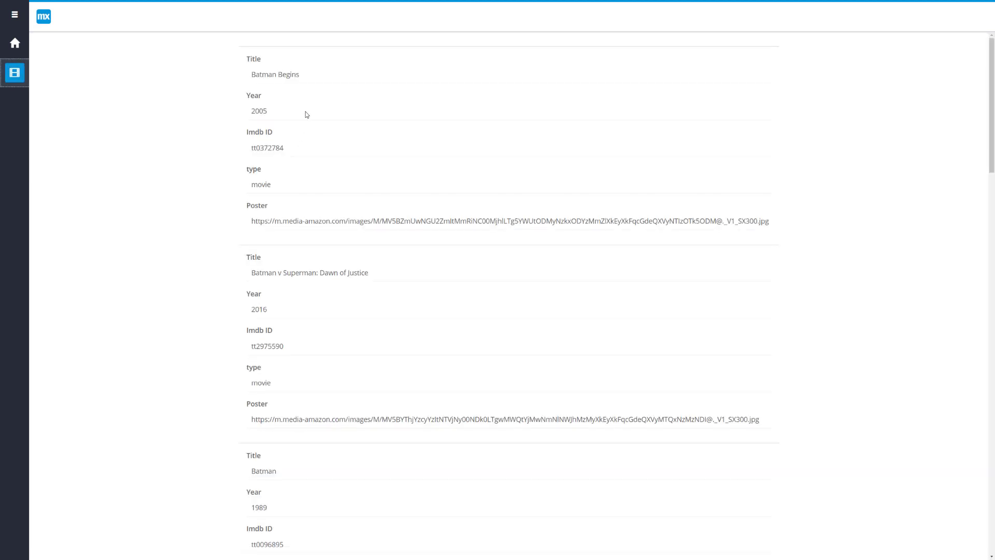
pyautogui.scroll(-3)
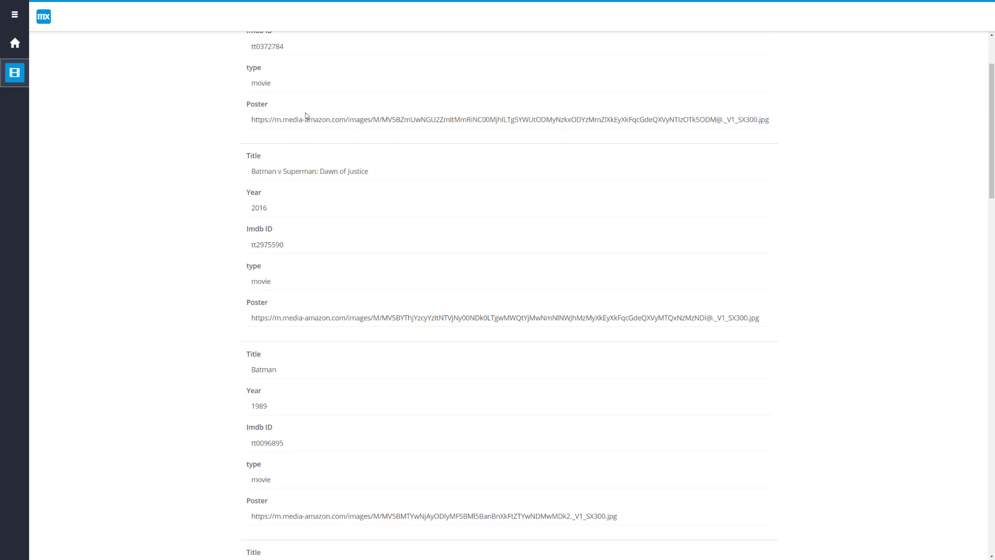